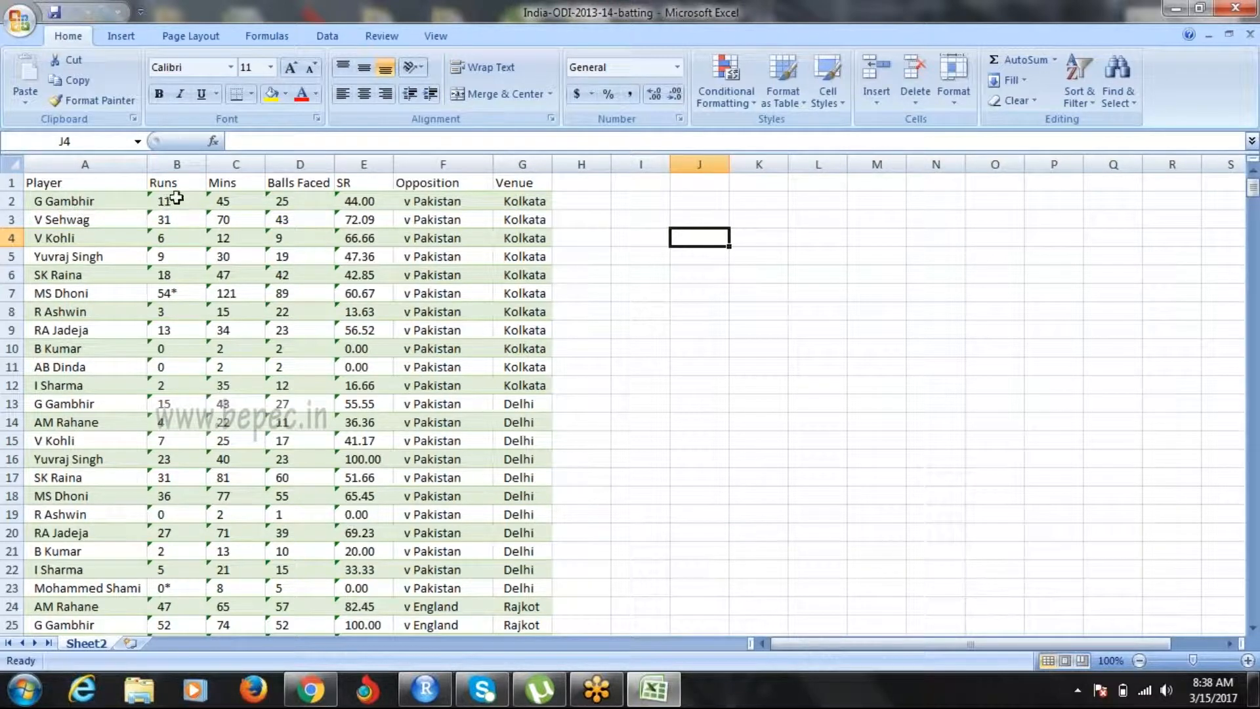
{"action": "mouse_move", "coordinate": [237, 217]}
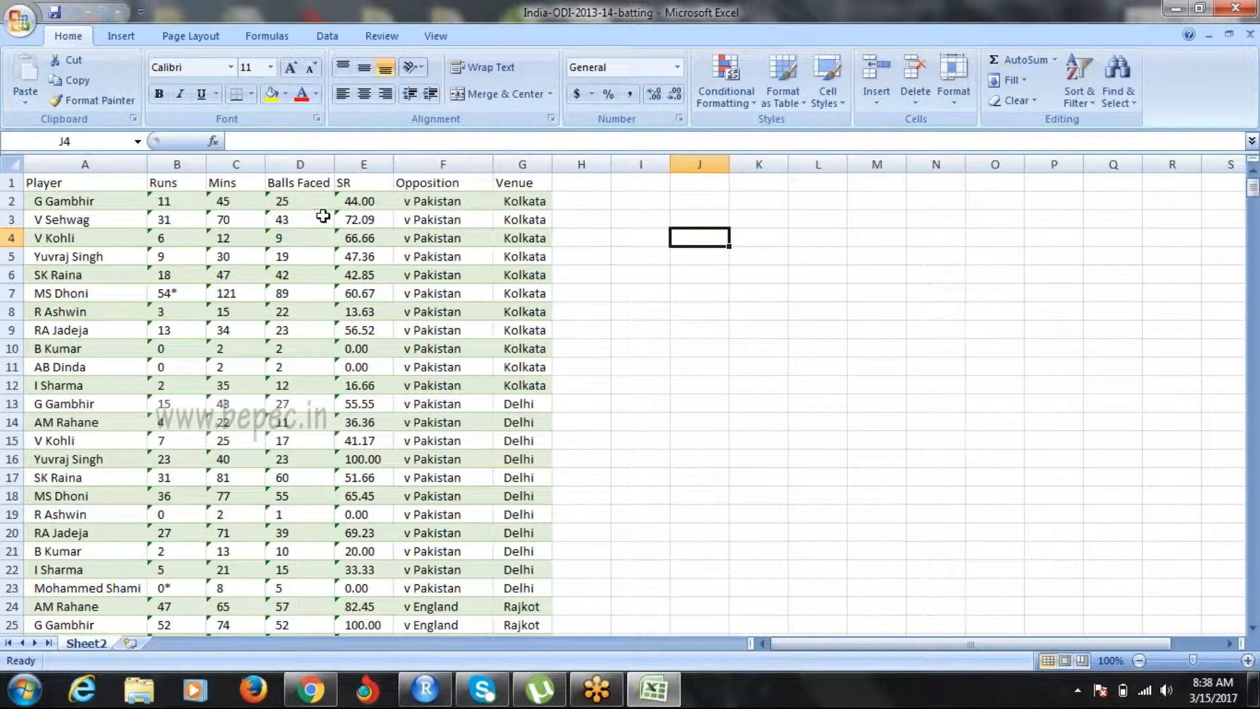
{"action": "mouse_move", "coordinate": [385, 205]}
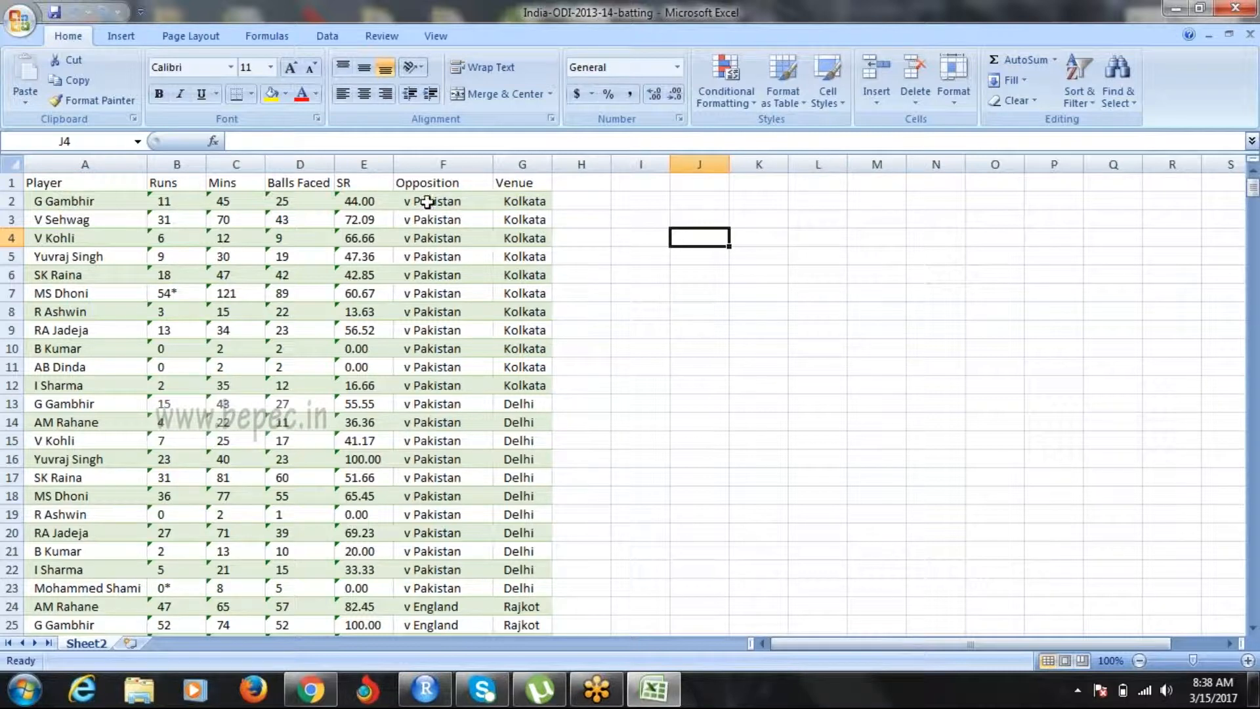
{"action": "mouse_move", "coordinate": [437, 183]}
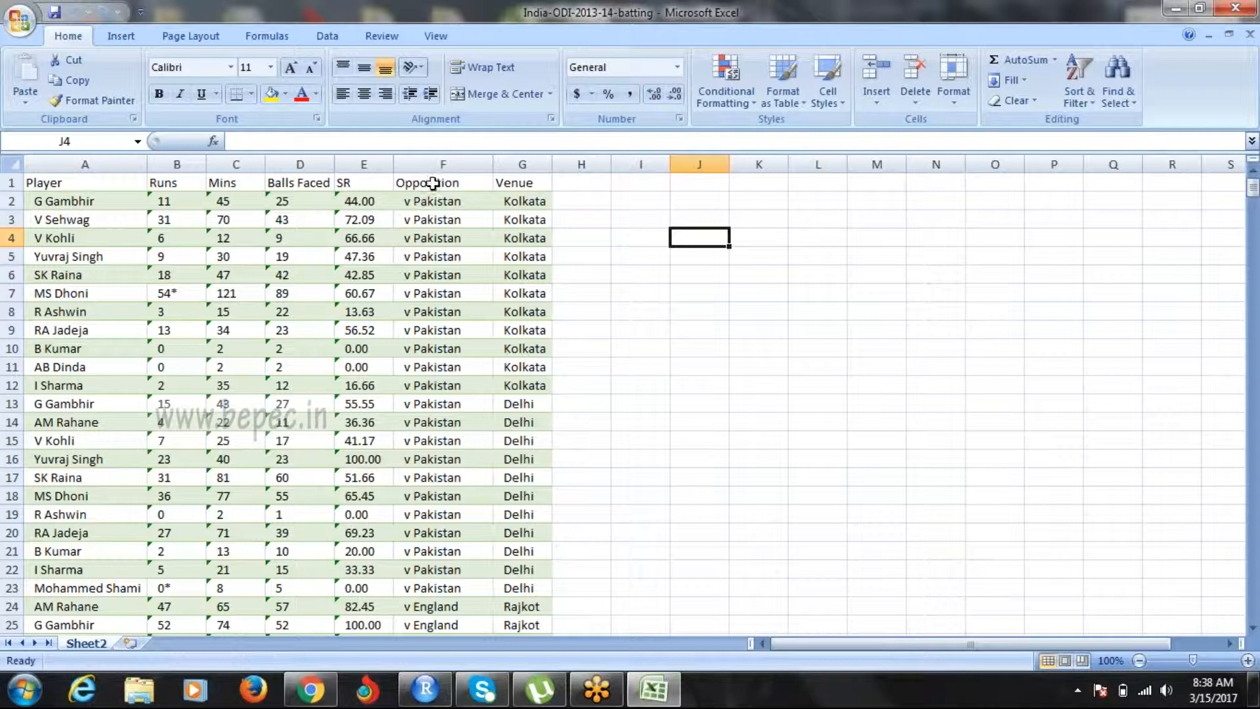
{"action": "mouse_move", "coordinate": [414, 168]}
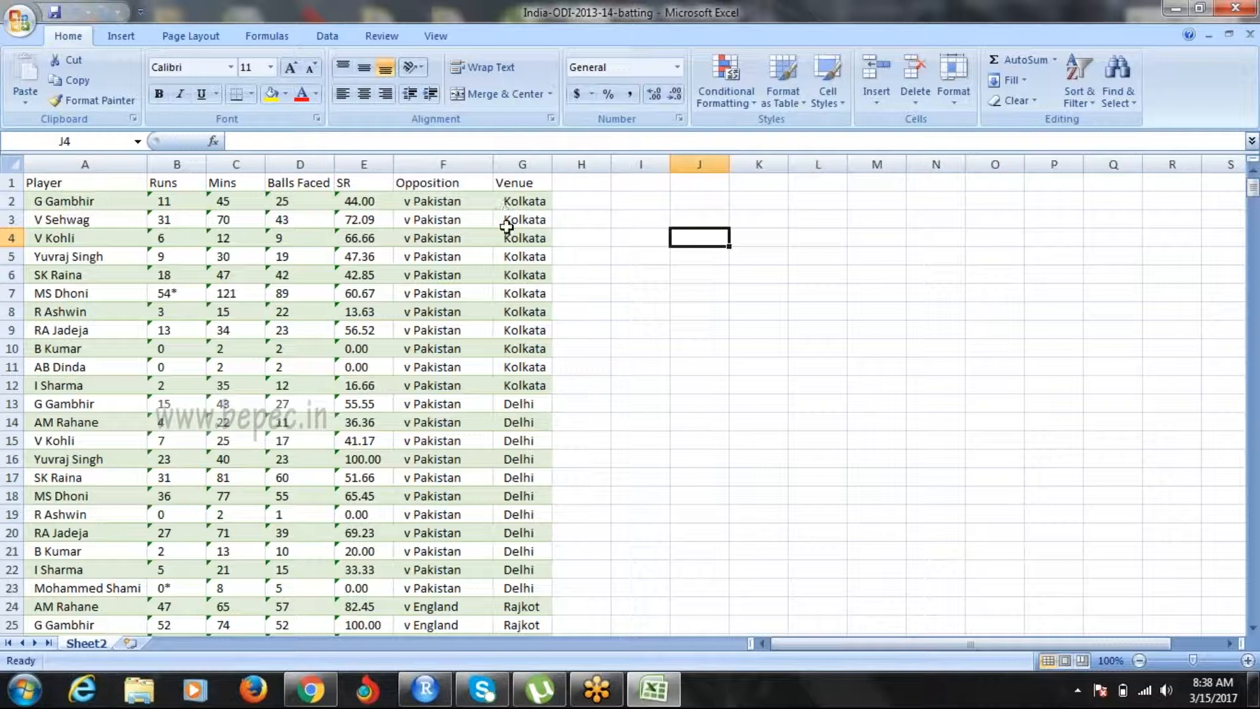
{"action": "mouse_move", "coordinate": [513, 275]}
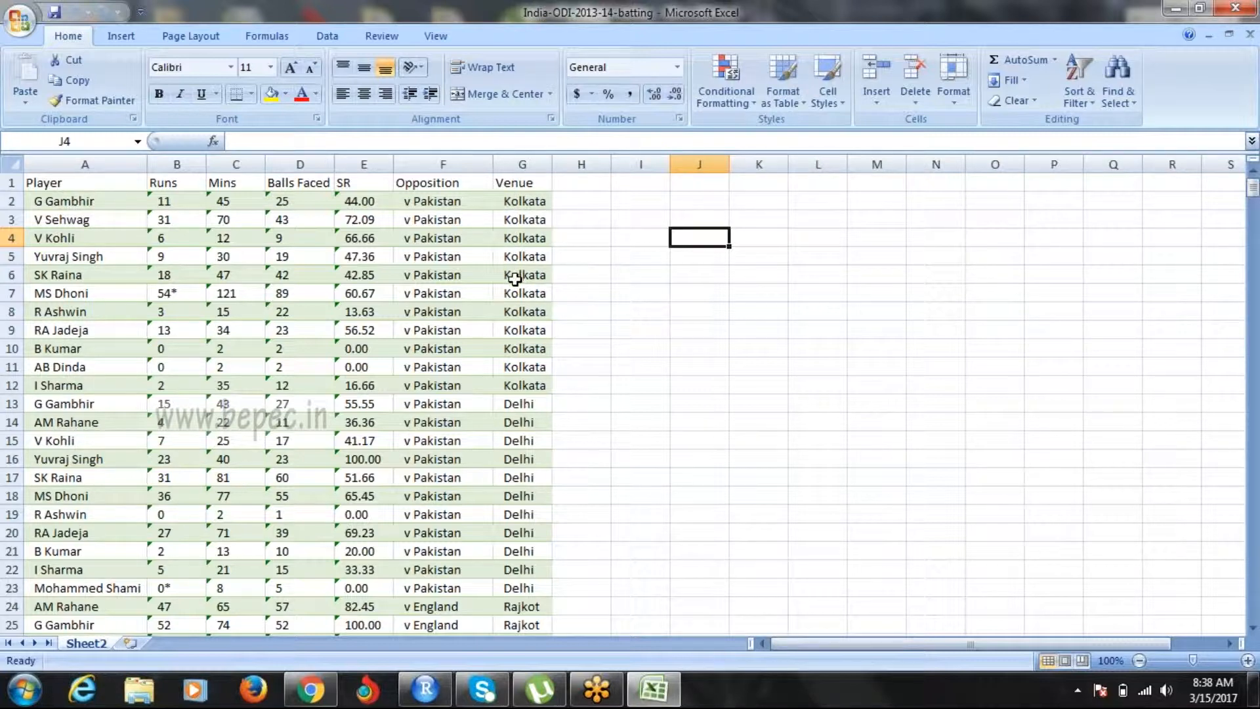
{"action": "mouse_move", "coordinate": [544, 199]}
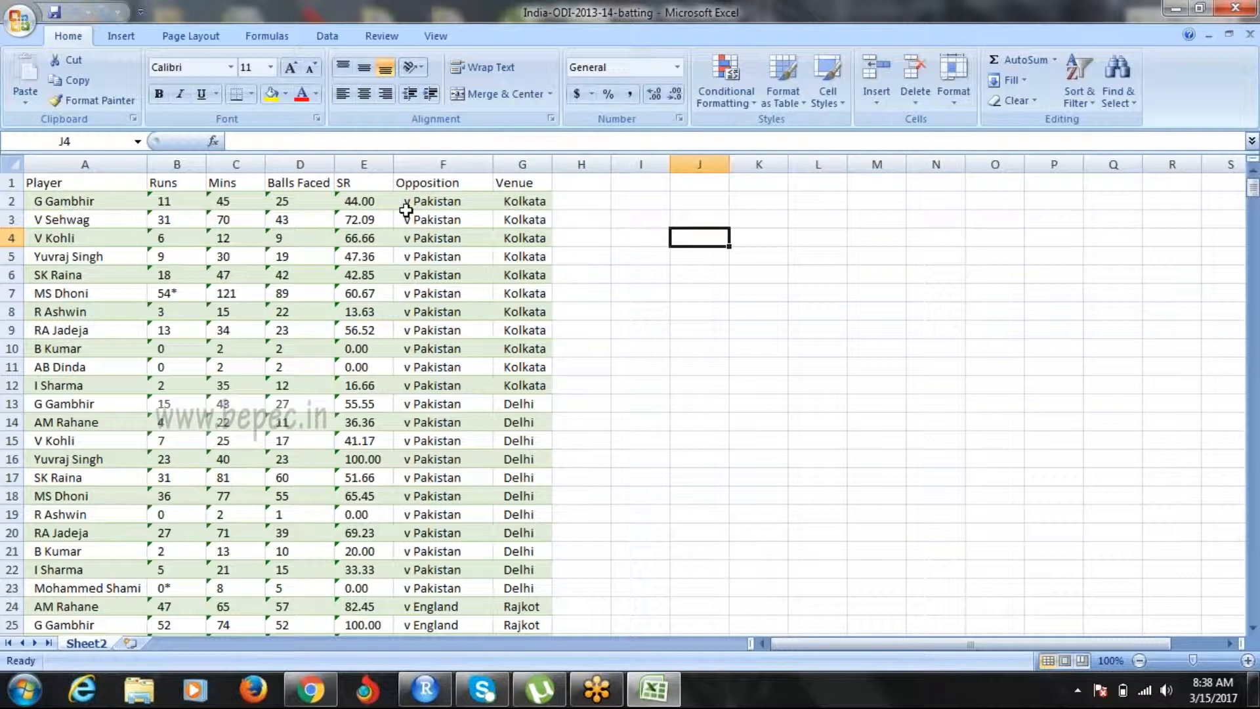
{"action": "mouse_move", "coordinate": [415, 249]}
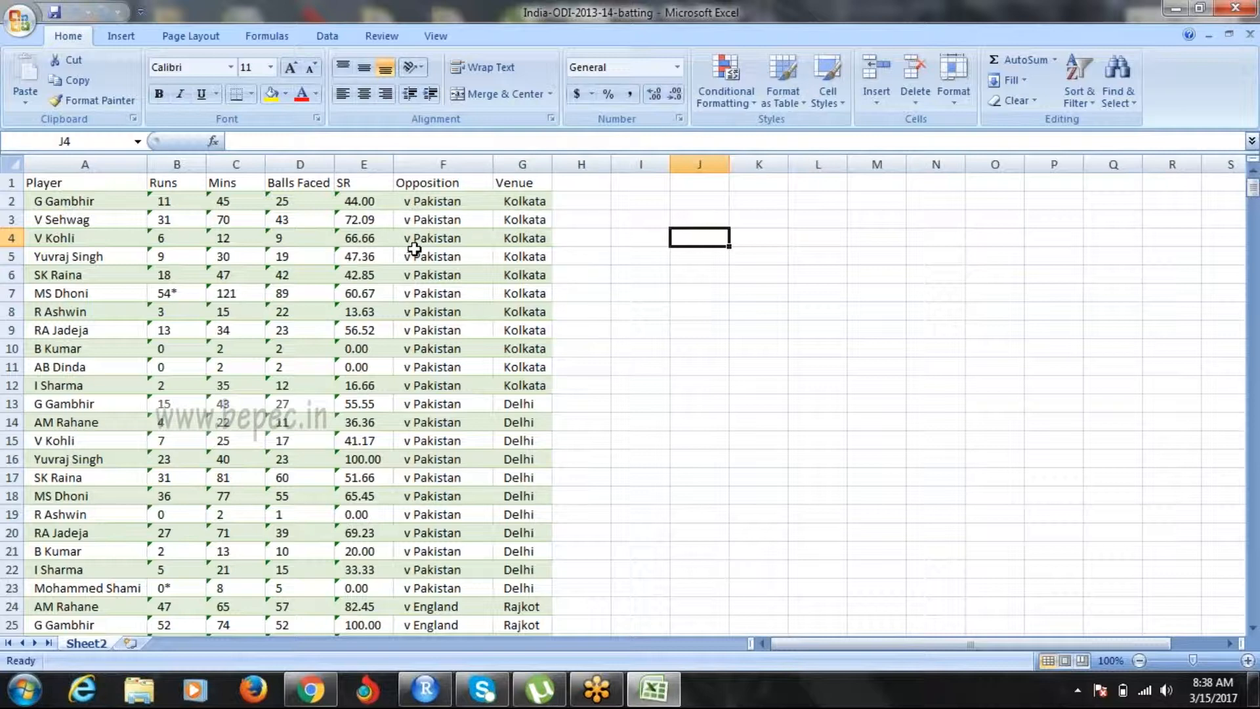
{"action": "mouse_move", "coordinate": [360, 198]}
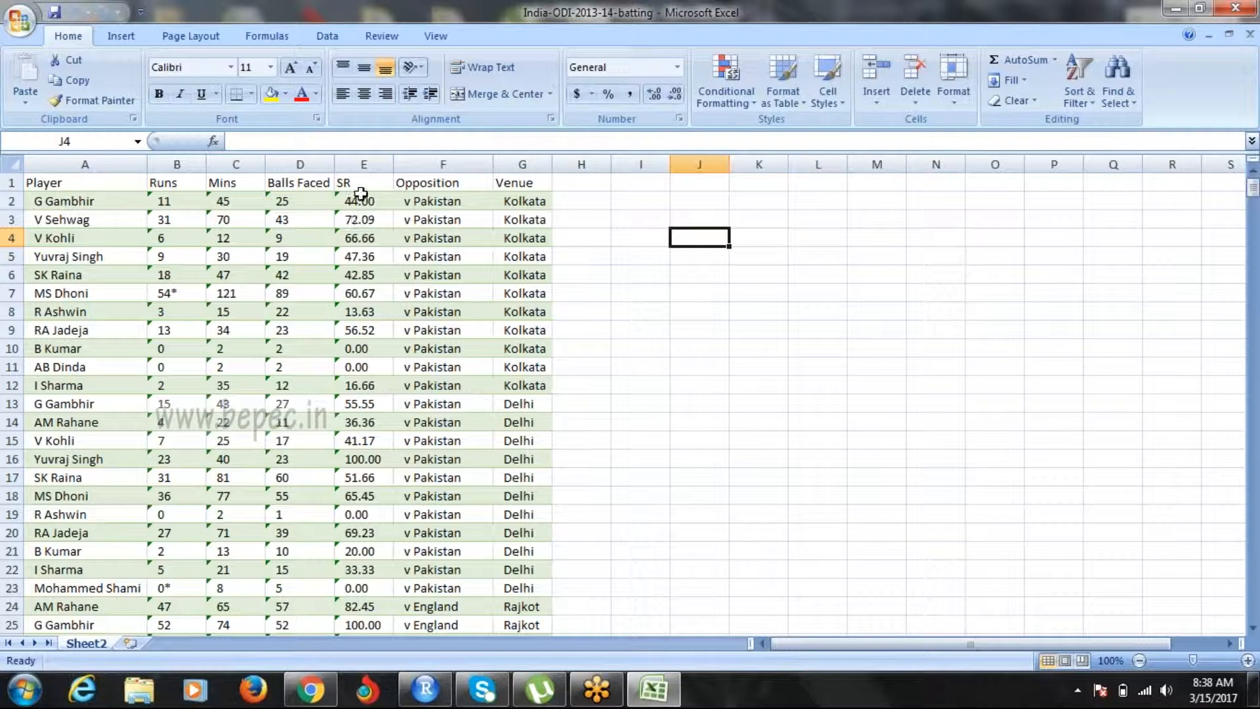
Step: Select empty cell H1 beside the table, then switch to the Decision Tree_Cricket.R script
{"action": "left_click", "coordinate": [581, 183]}
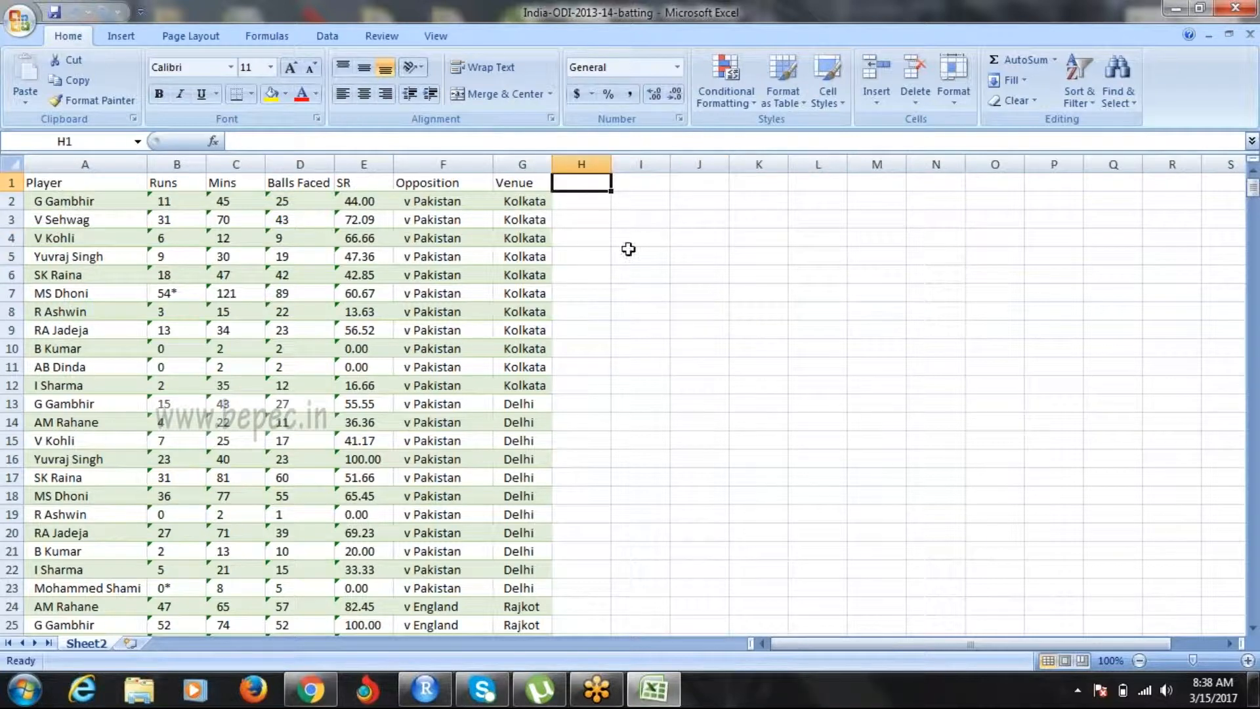
{"action": "mouse_move", "coordinate": [627, 267]}
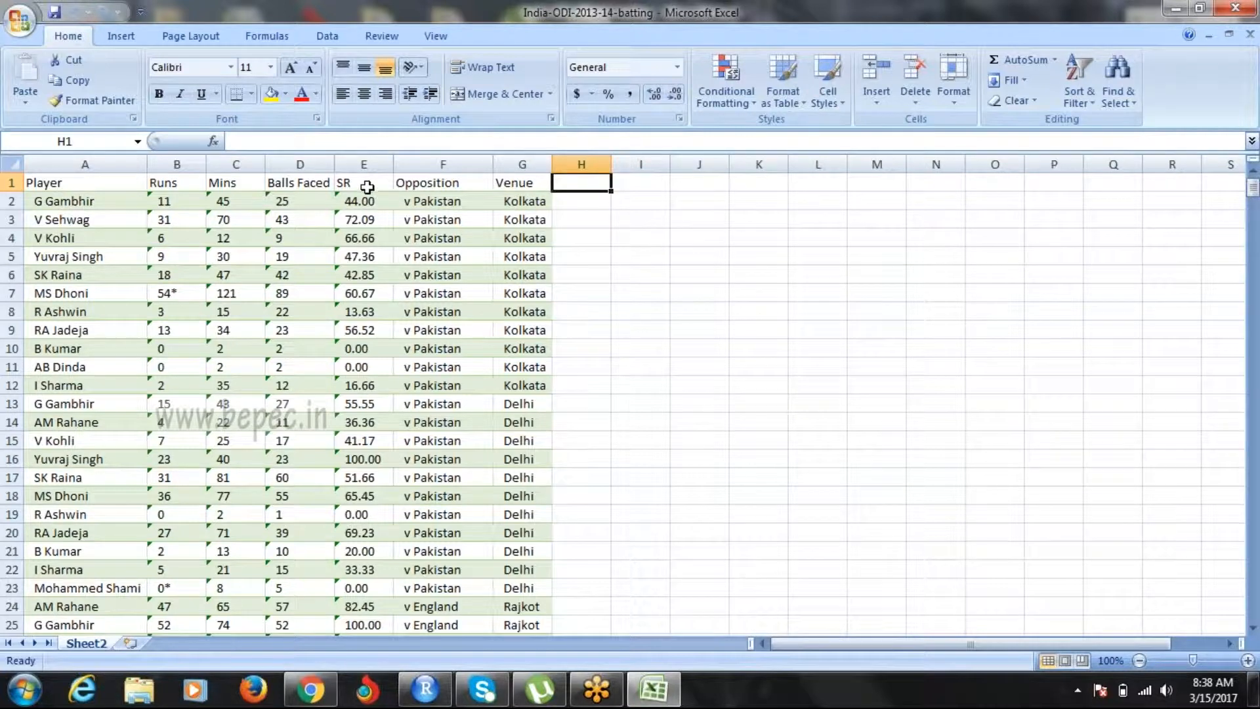
{"action": "mouse_move", "coordinate": [373, 220]}
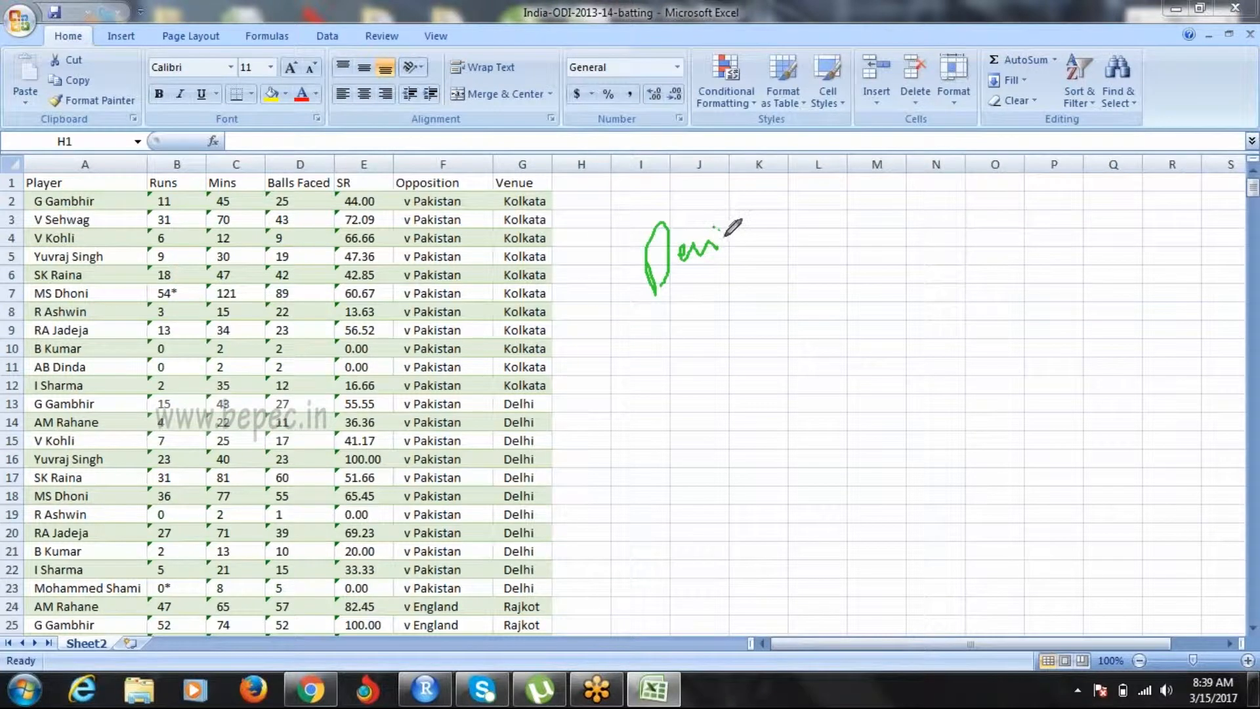
{"action": "left_click_drag", "start_coordinate": [708, 241], "coordinate": [820, 177]}
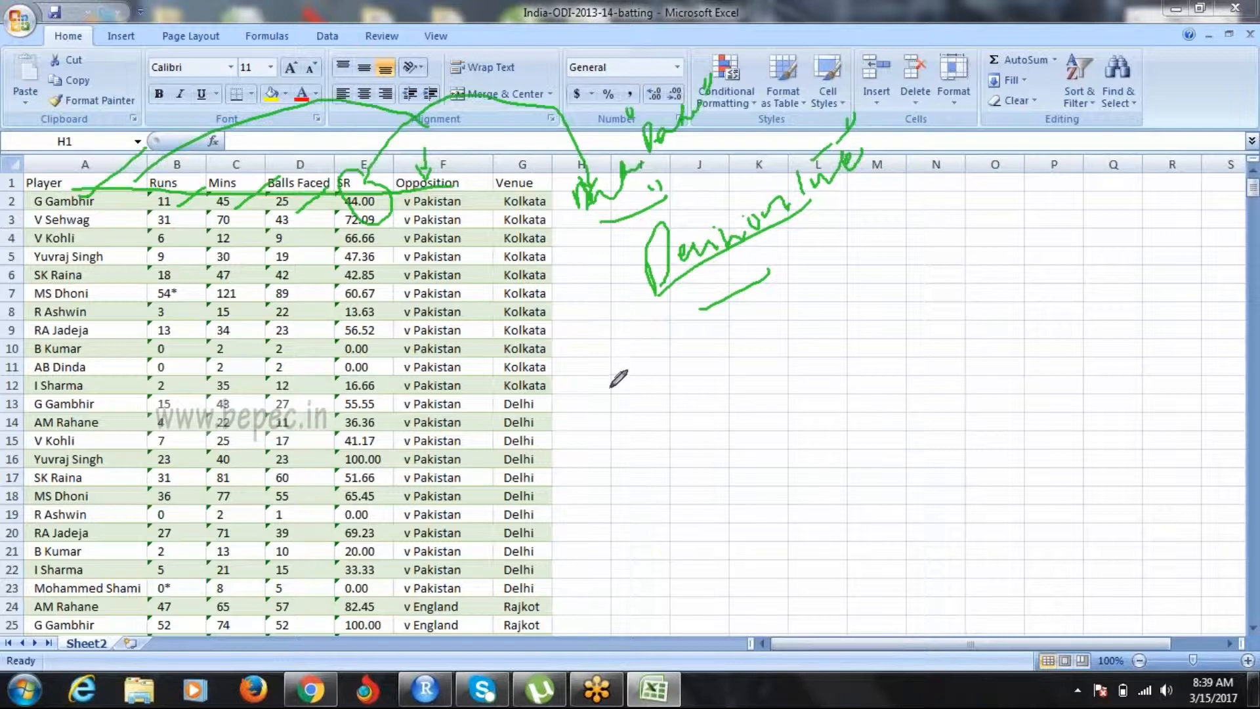
{"action": "mouse_move", "coordinate": [610, 385]}
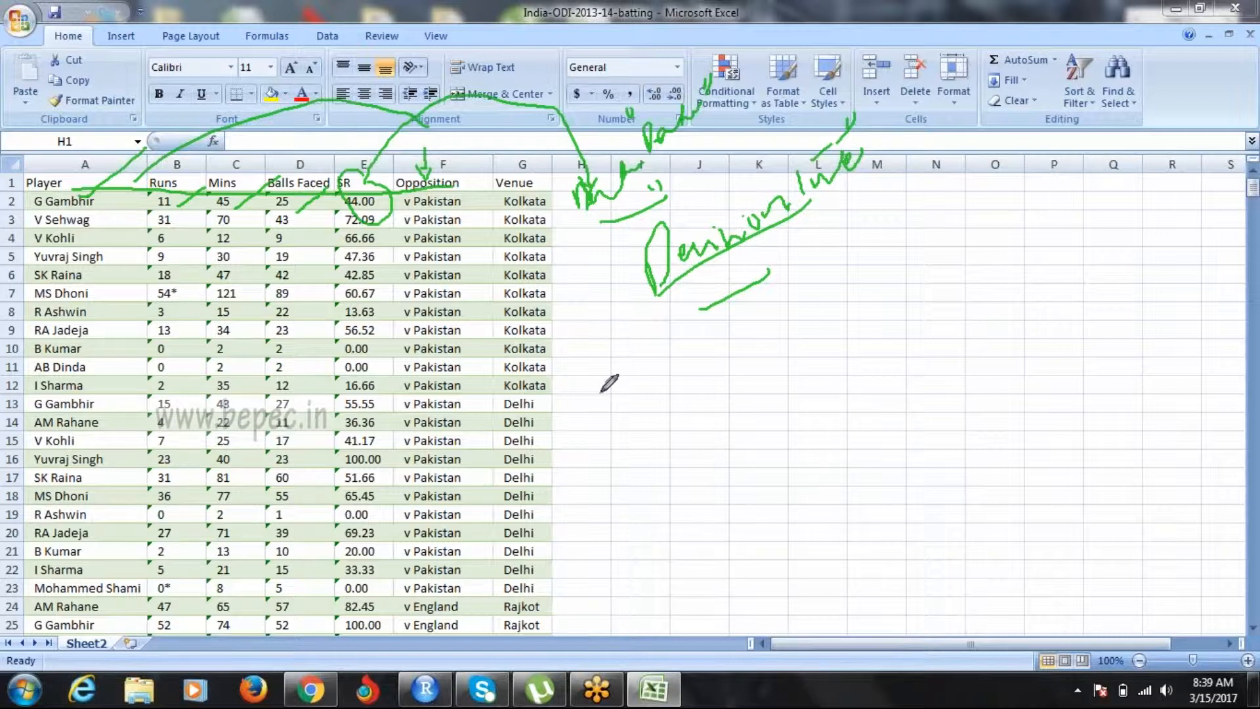
{"action": "mouse_move", "coordinate": [603, 388]}
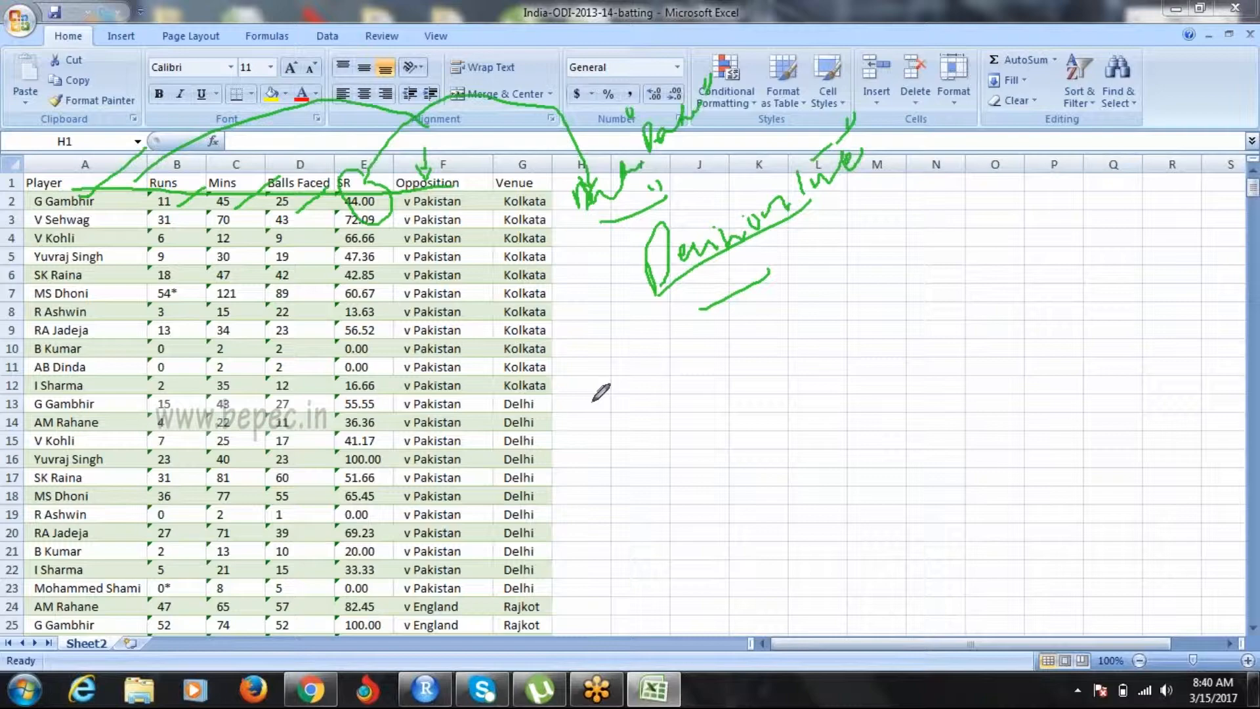
{"action": "mouse_move", "coordinate": [414, 594]}
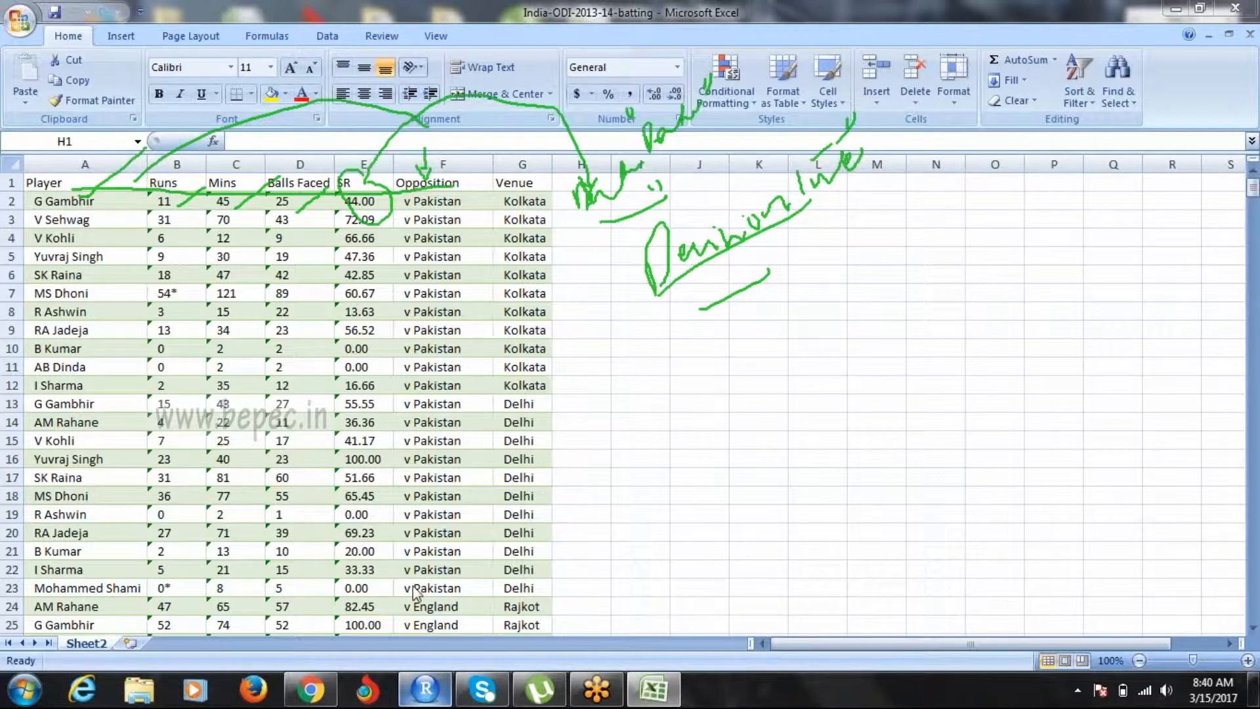
{"action": "mouse_move", "coordinate": [1202, 578]}
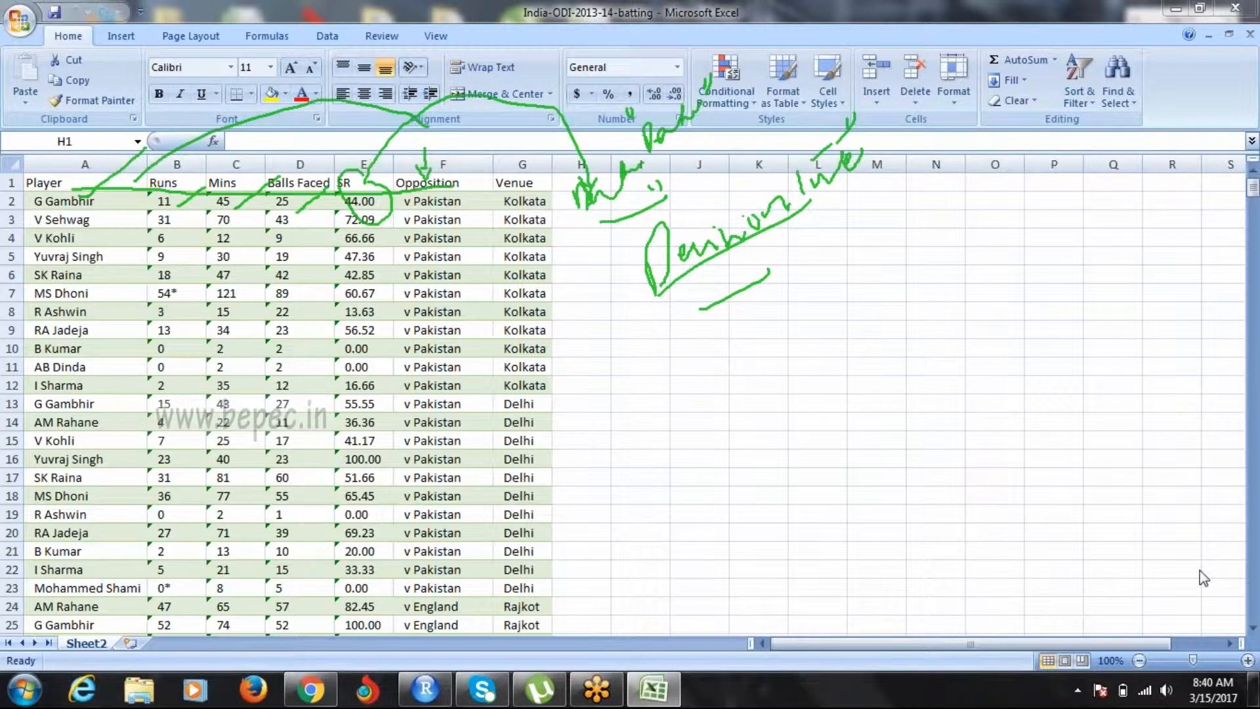
{"action": "left_click", "coordinate": [424, 689]}
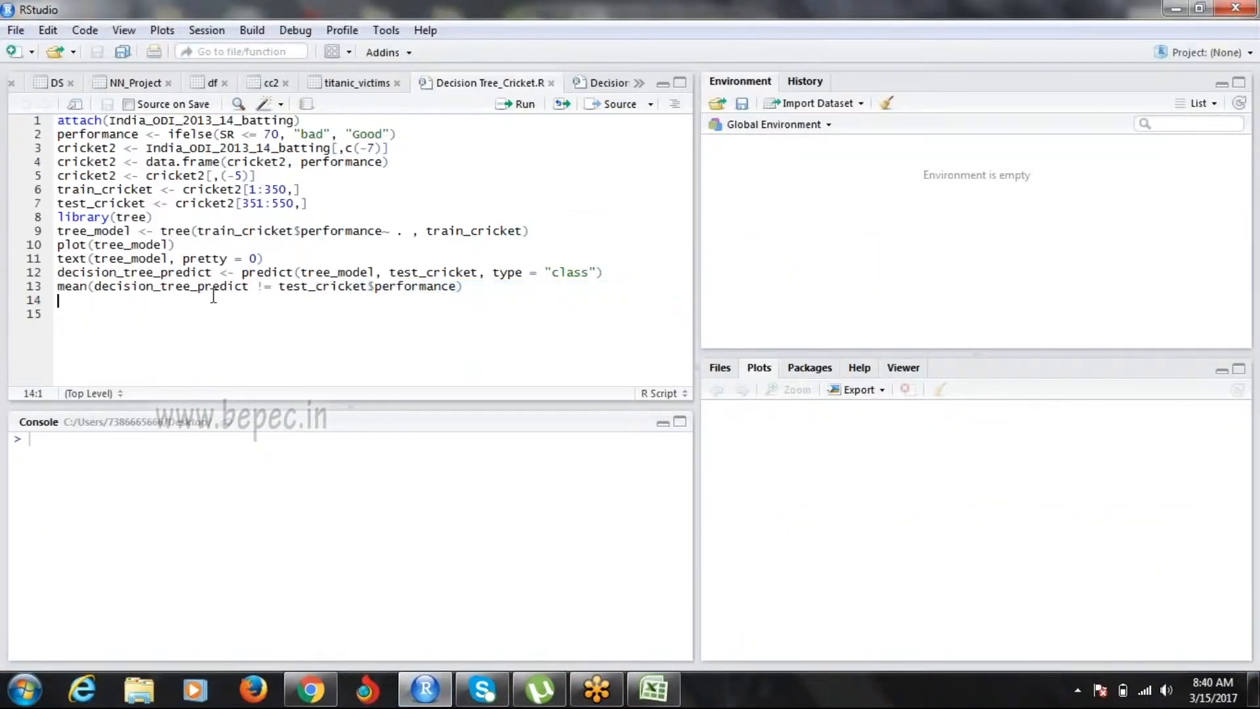
Step: Select the whole decision tree script and show the Import Dataset source options
{"action": "key", "text": "ctrl+a"}
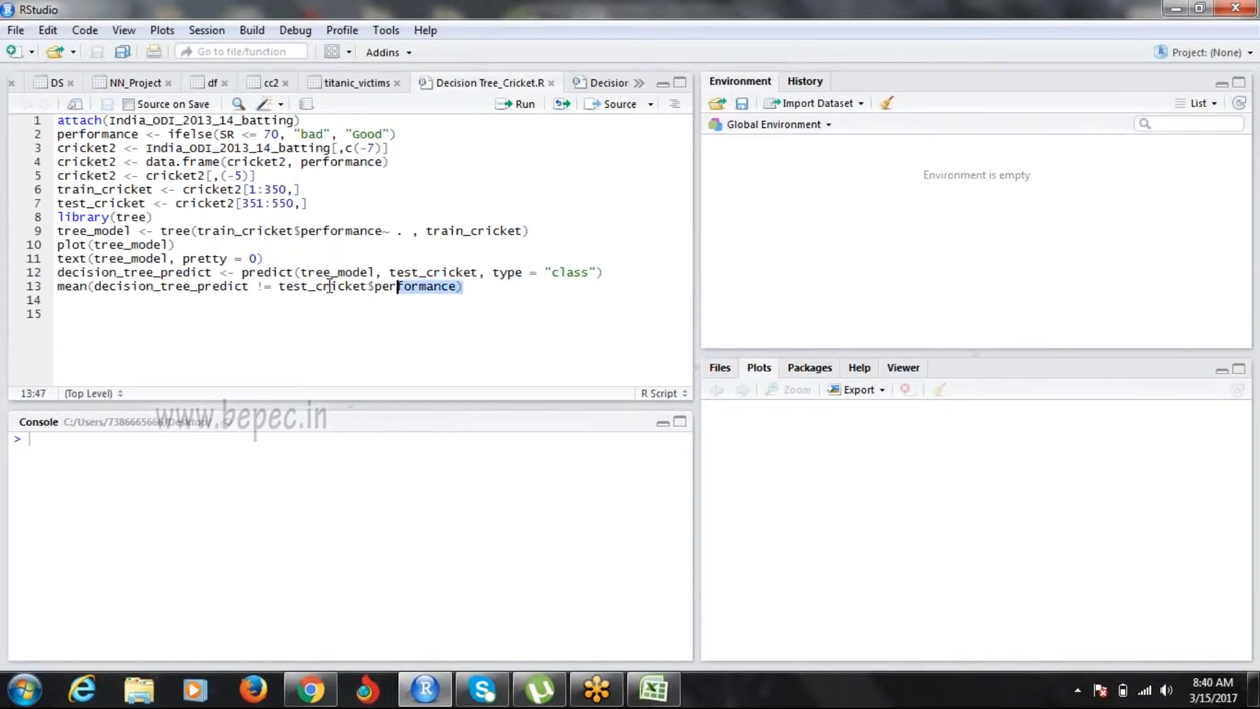
{"action": "key", "text": "ctrl+a"}
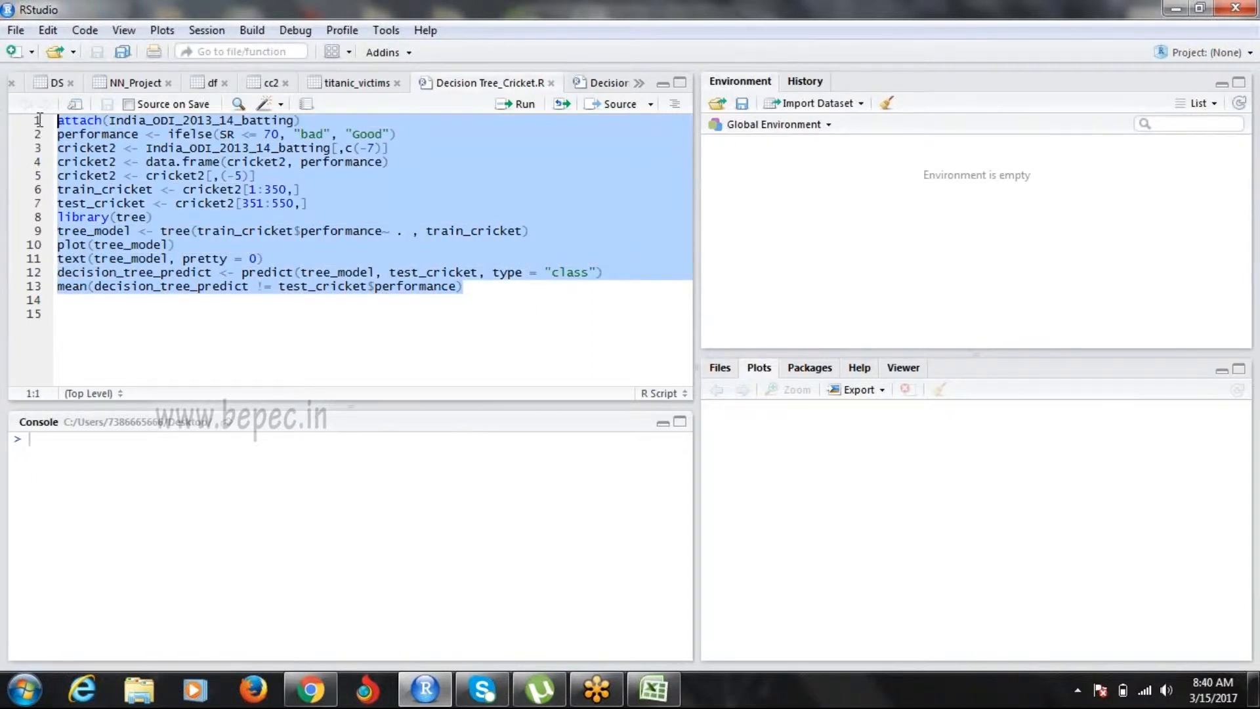
{"action": "mouse_move", "coordinate": [1149, 237]}
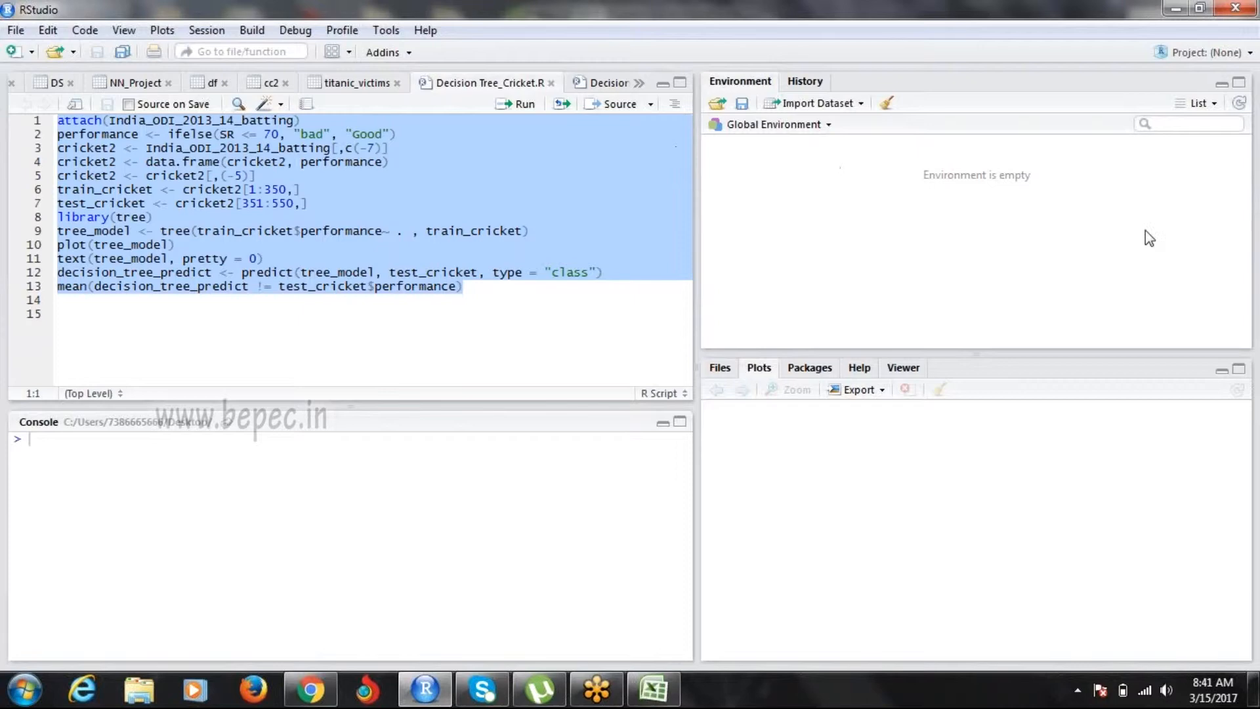
{"action": "mouse_move", "coordinate": [1055, 510]}
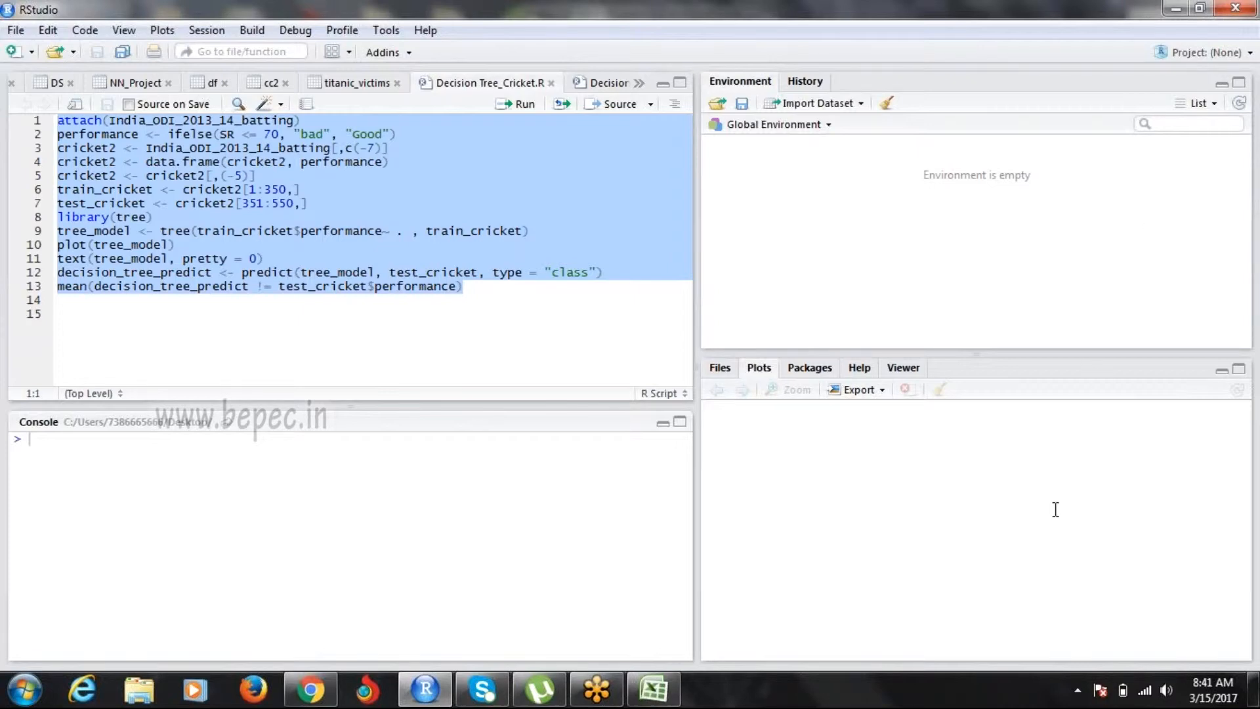
{"action": "mouse_move", "coordinate": [895, 107]}
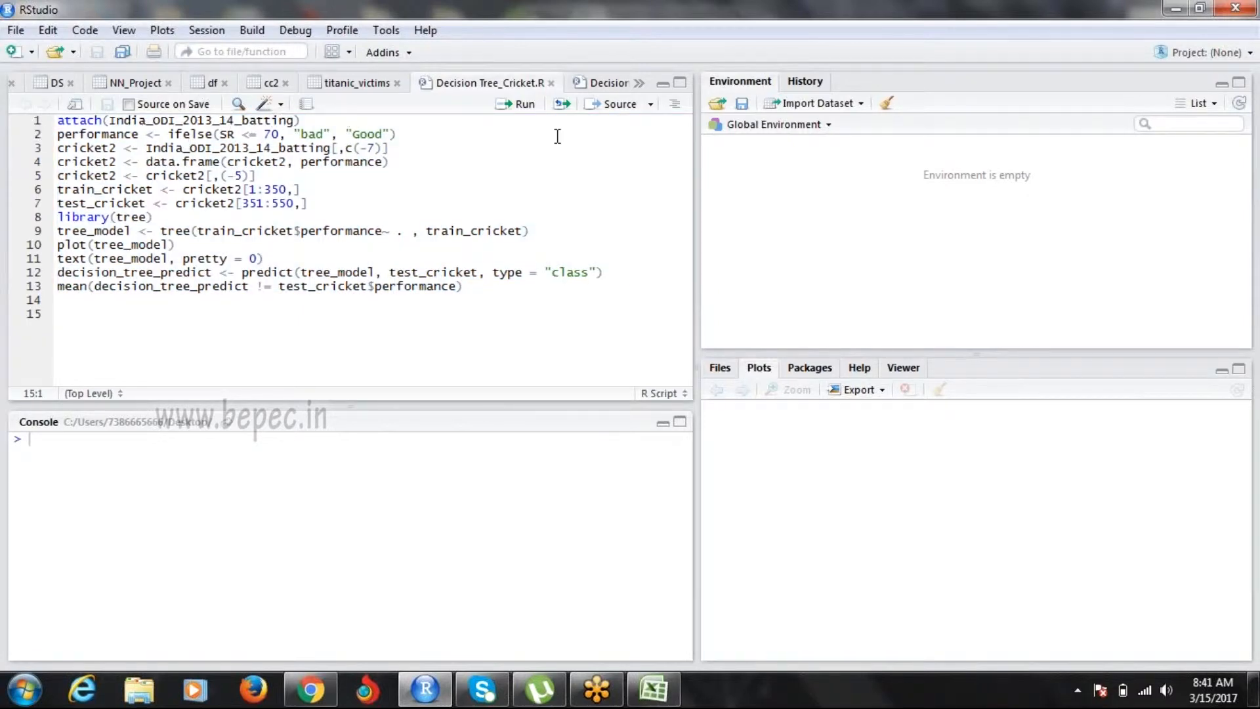
{"action": "left_click", "coordinate": [816, 103]}
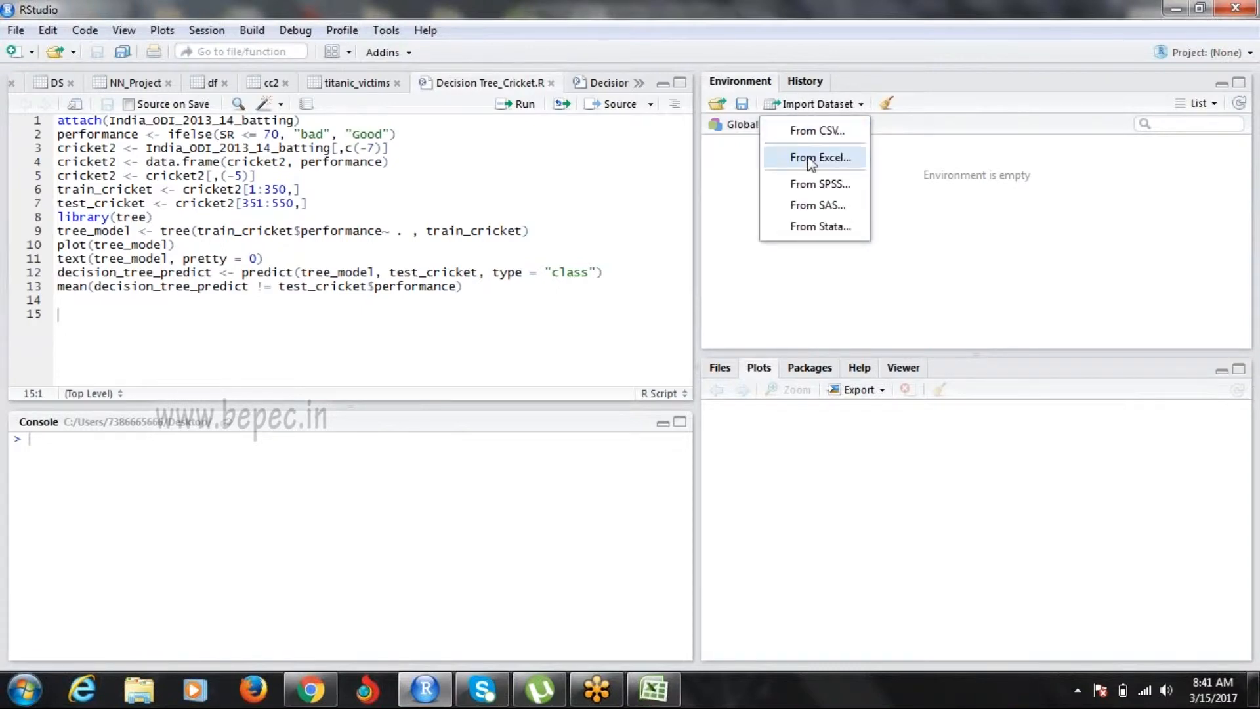
Step: Import India-ODI-2013-14-batting.xlsx from the Desktop via the From Excel importer
{"action": "left_click", "coordinate": [815, 158]}
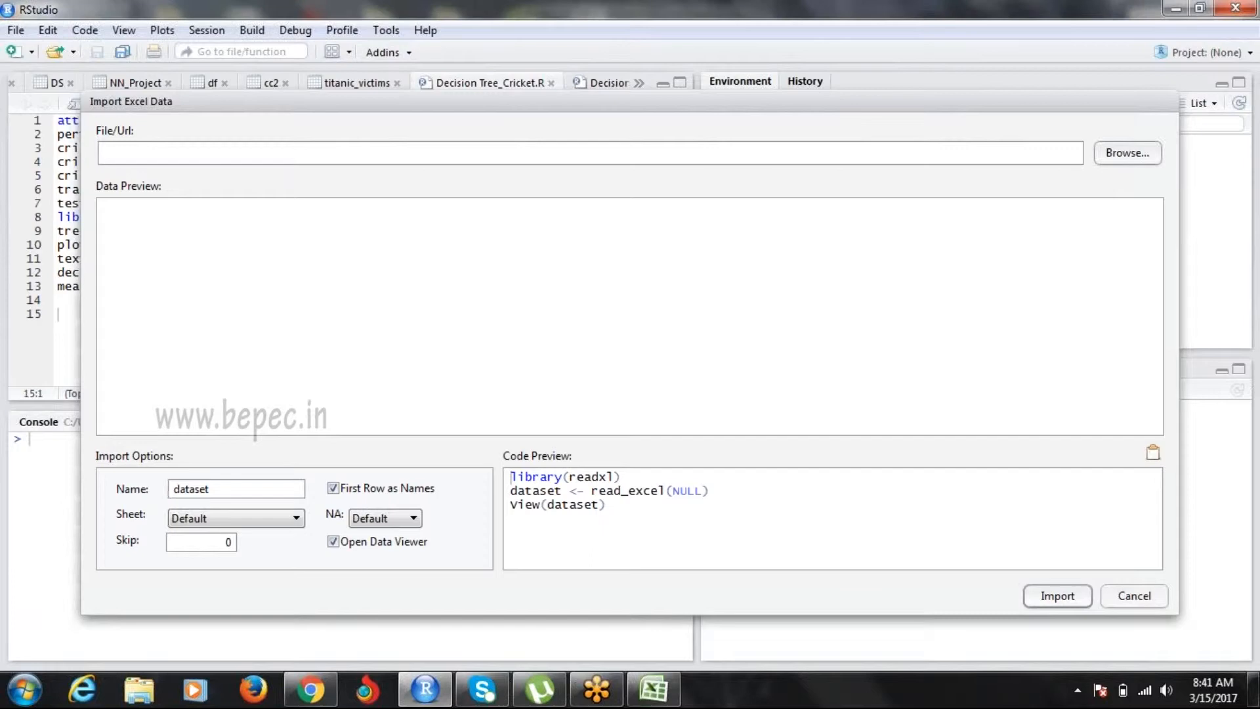
{"action": "left_click", "coordinate": [1129, 153]}
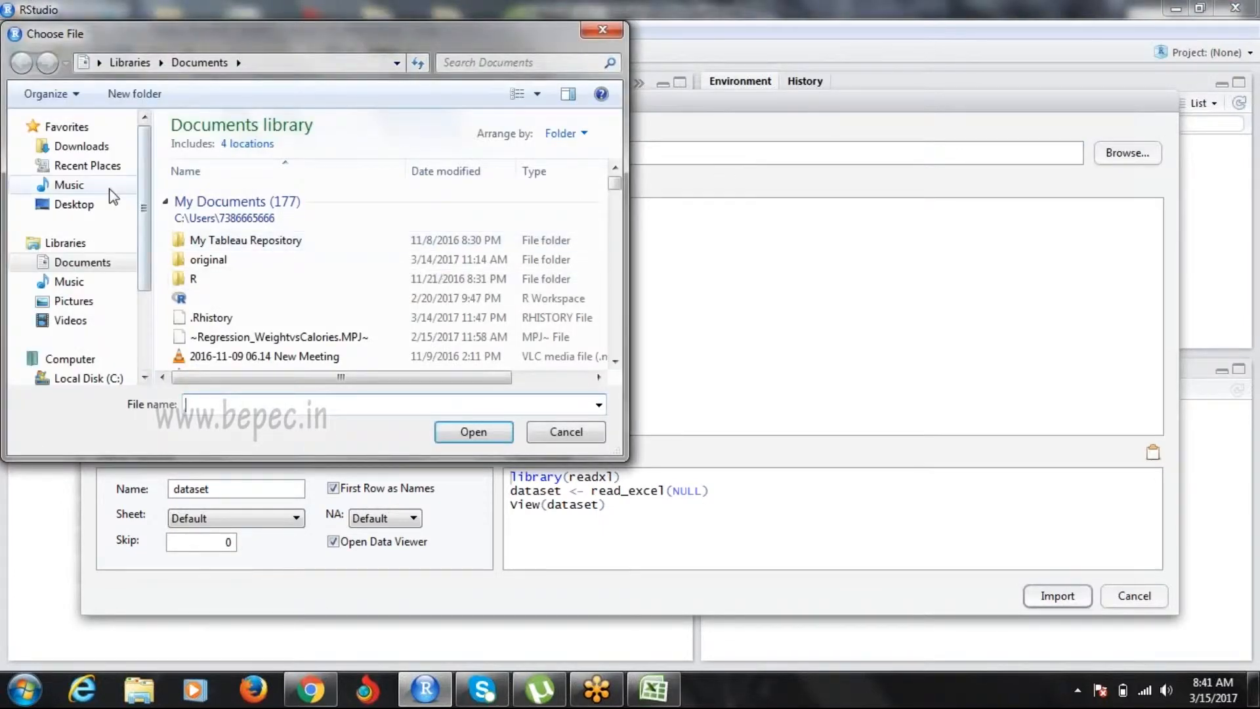
{"action": "left_click", "coordinate": [65, 204]}
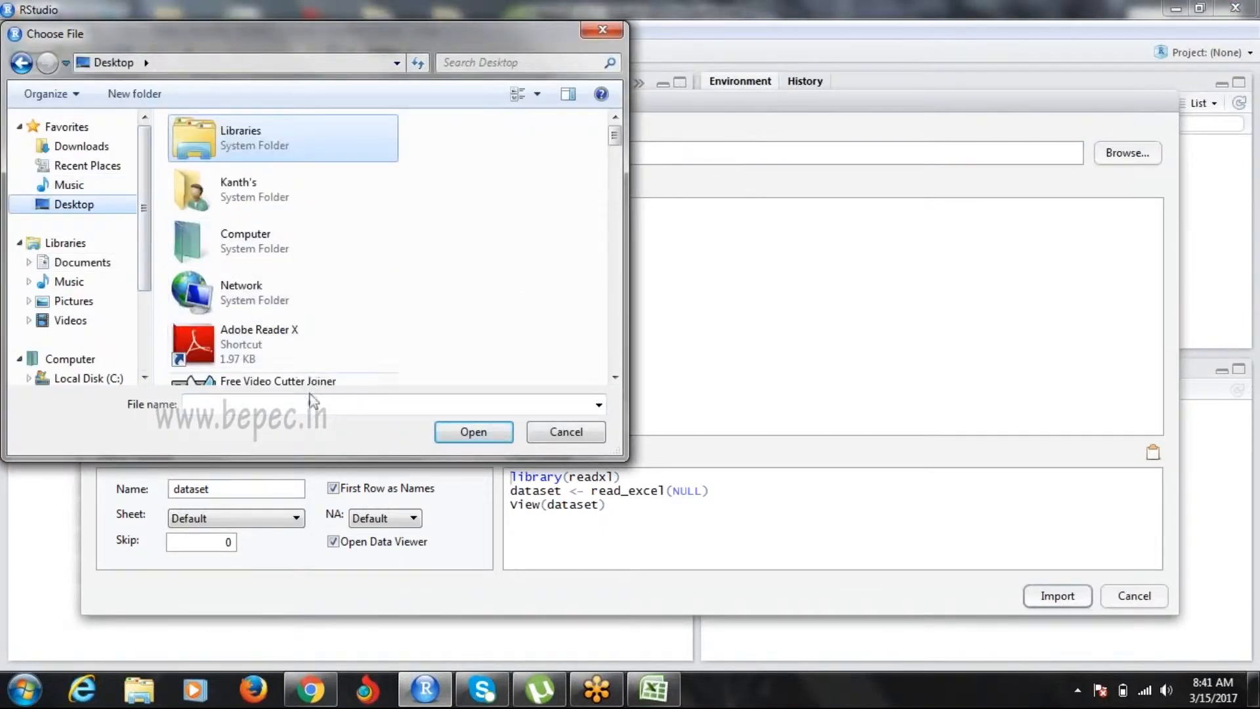
{"action": "type", "text": "in"}
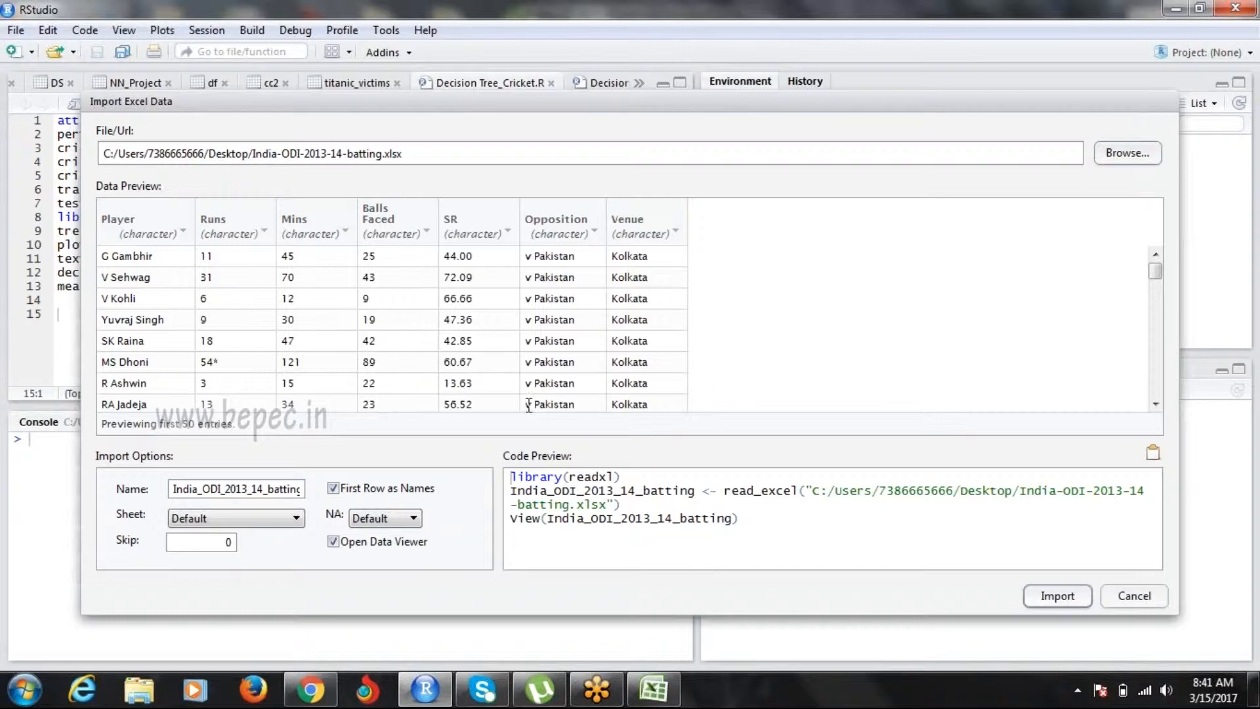
{"action": "mouse_move", "coordinate": [1040, 560]}
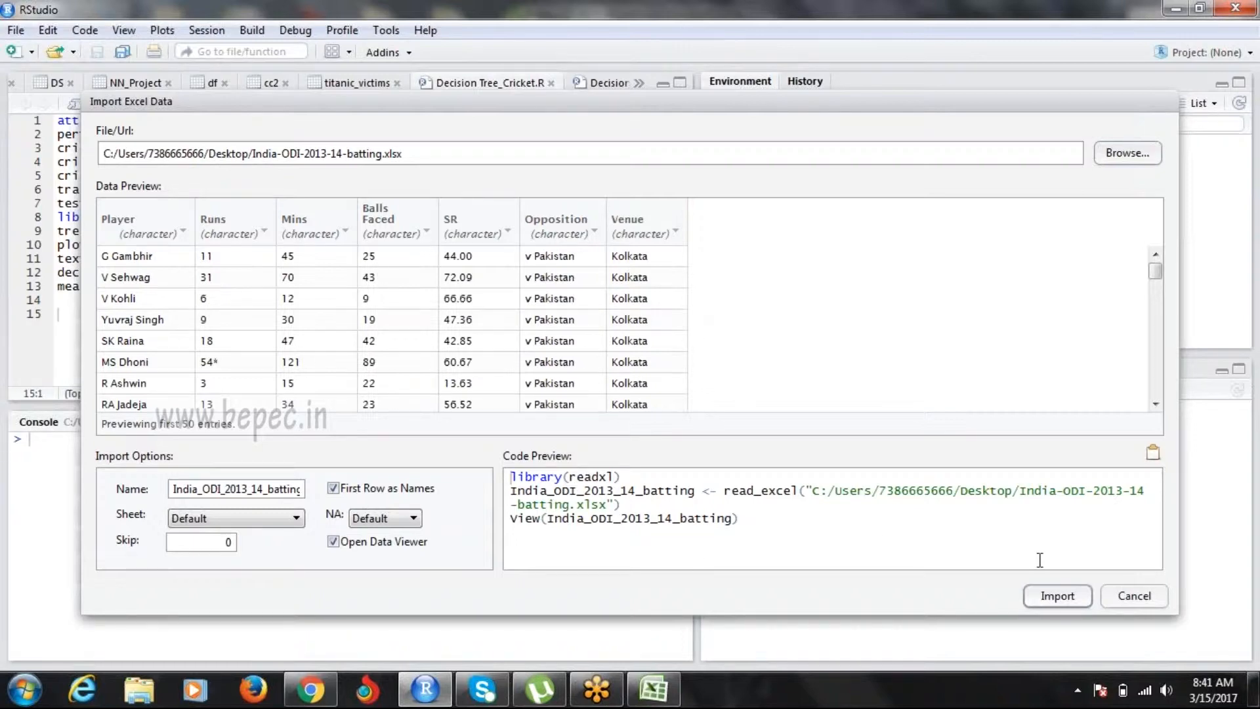
{"action": "left_click", "coordinate": [1058, 596]}
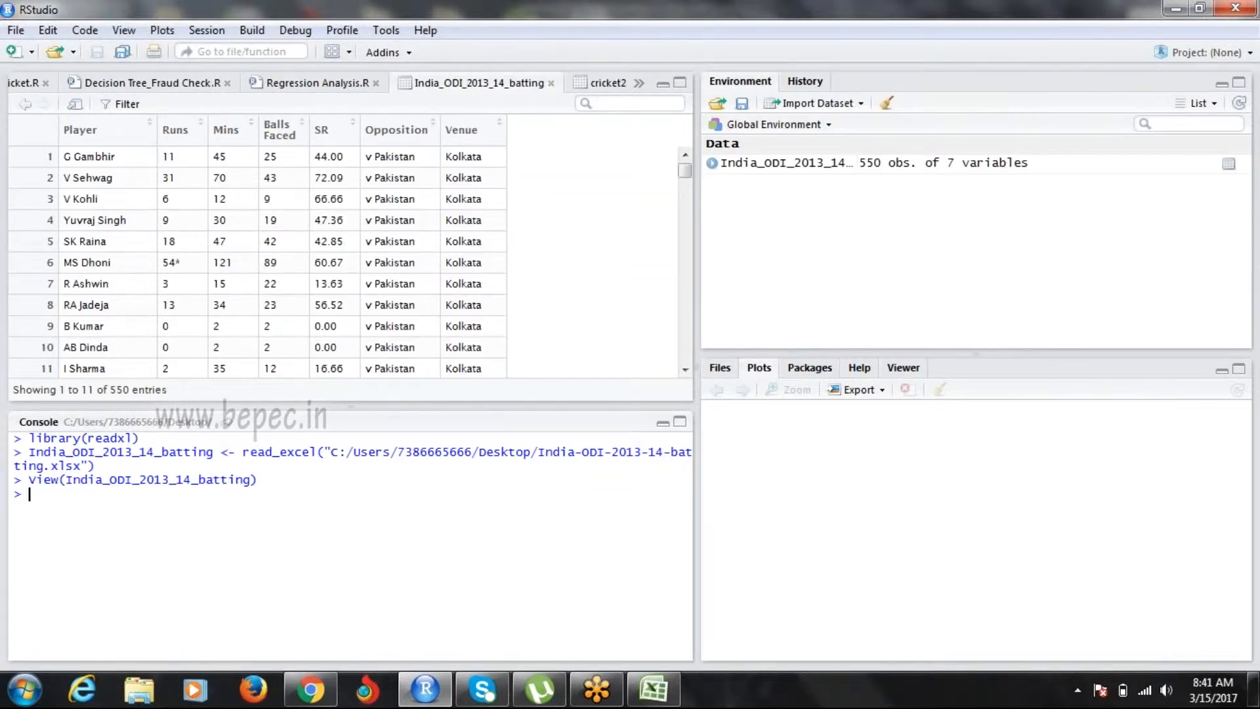
{"action": "mouse_move", "coordinate": [152, 84]}
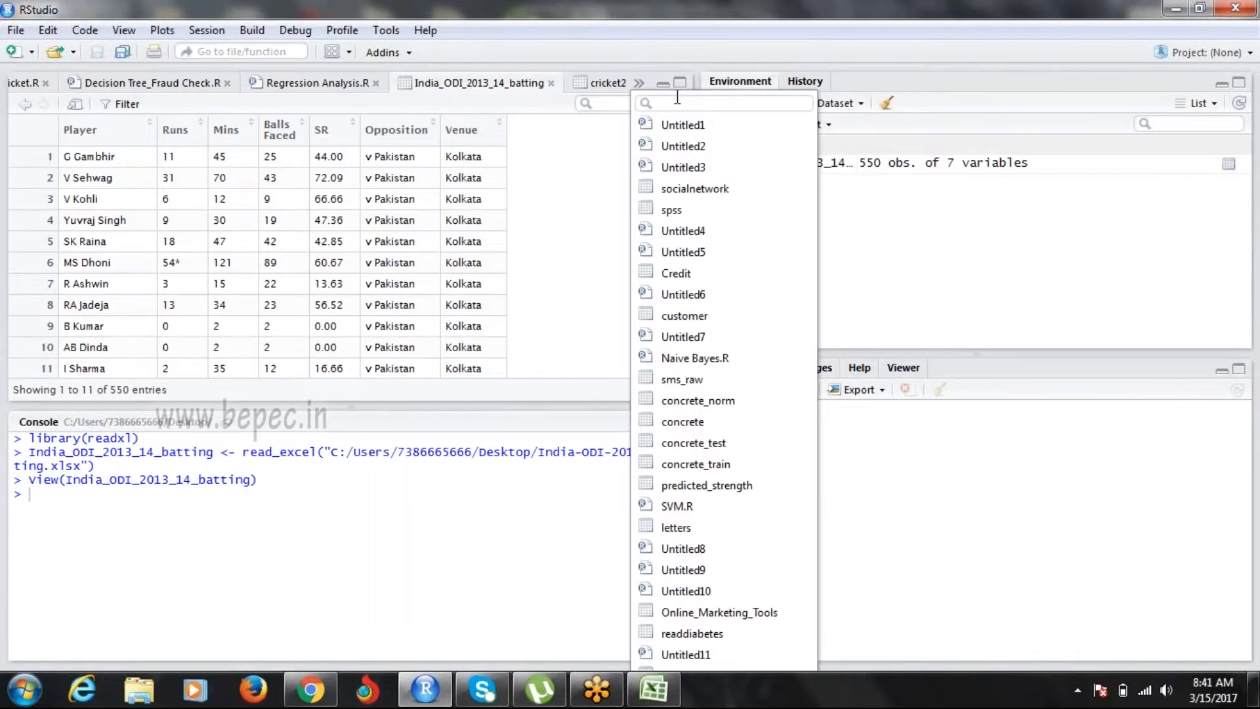
Step: Return to the Decision Tree_Cricket.R script and place the cursor on empty line 15
{"action": "type", "text": "de"}
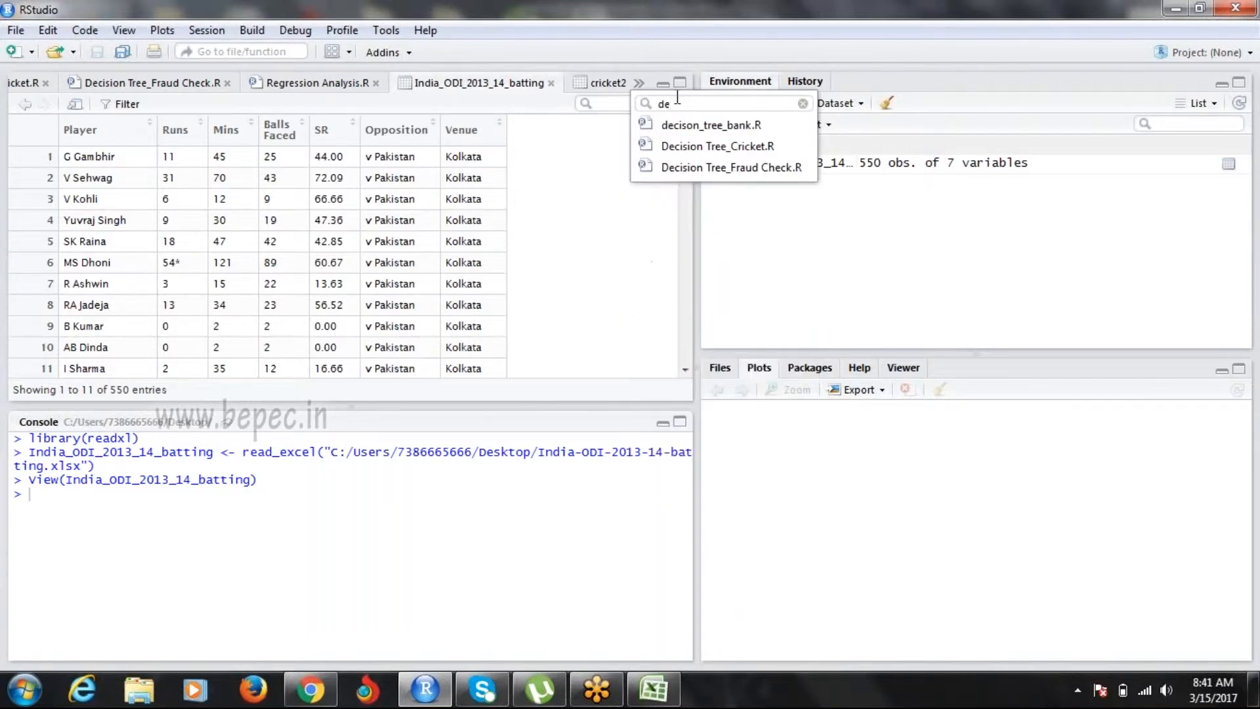
{"action": "left_click", "coordinate": [716, 146]}
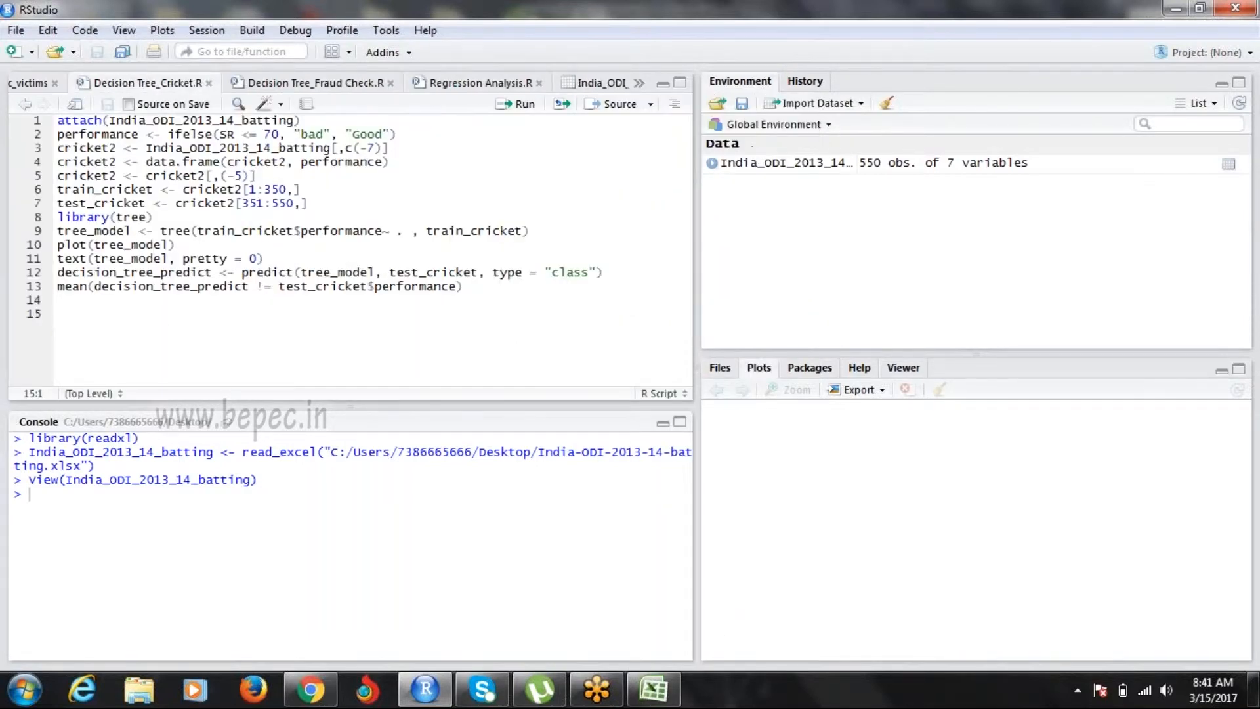
{"action": "left_click", "coordinate": [304, 120]}
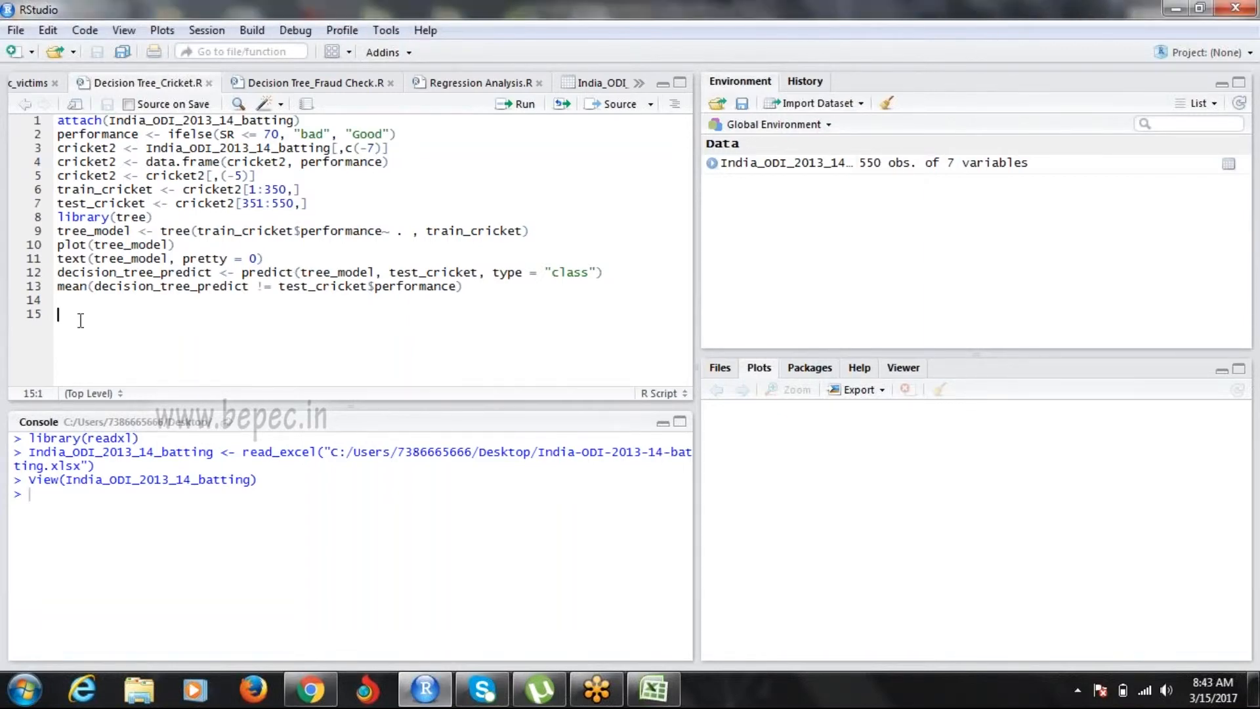
Step: Write mean(India_ODI_2013_14_batting$`Balls Faced`) on line 15, choosing the column from autocomplete
{"action": "type", "text": "mean("}
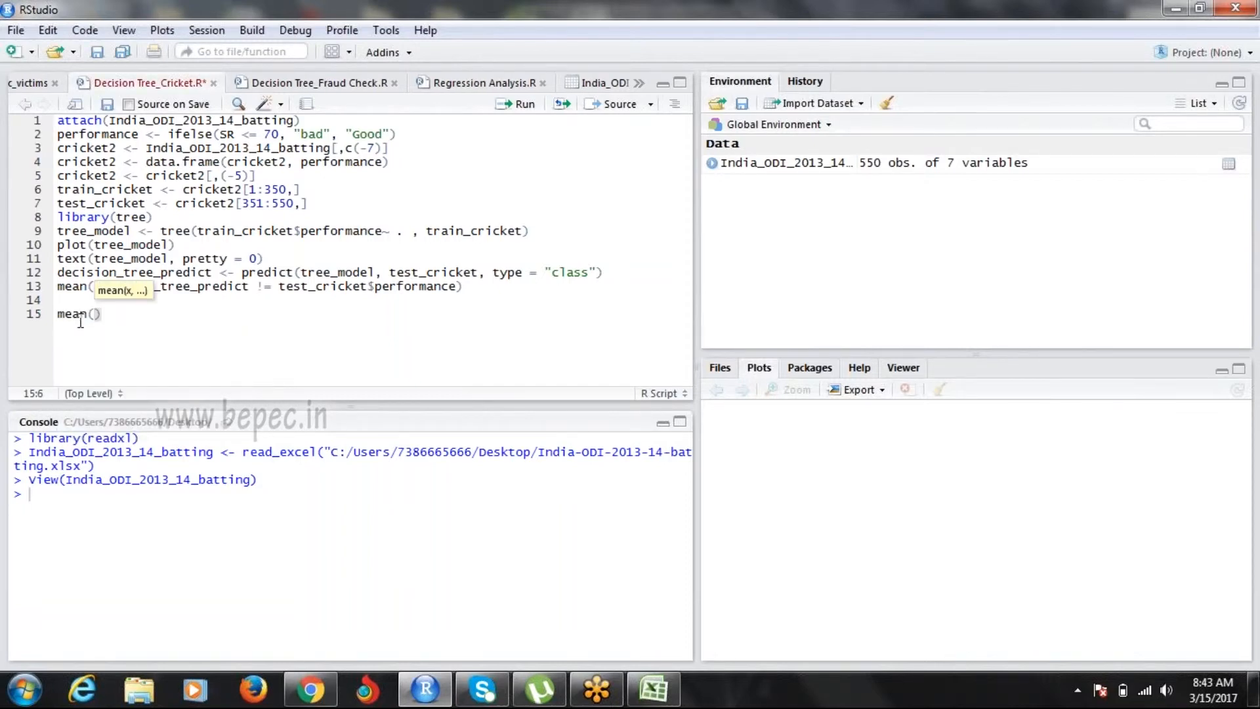
{"action": "type", "text": "balls.fa"}
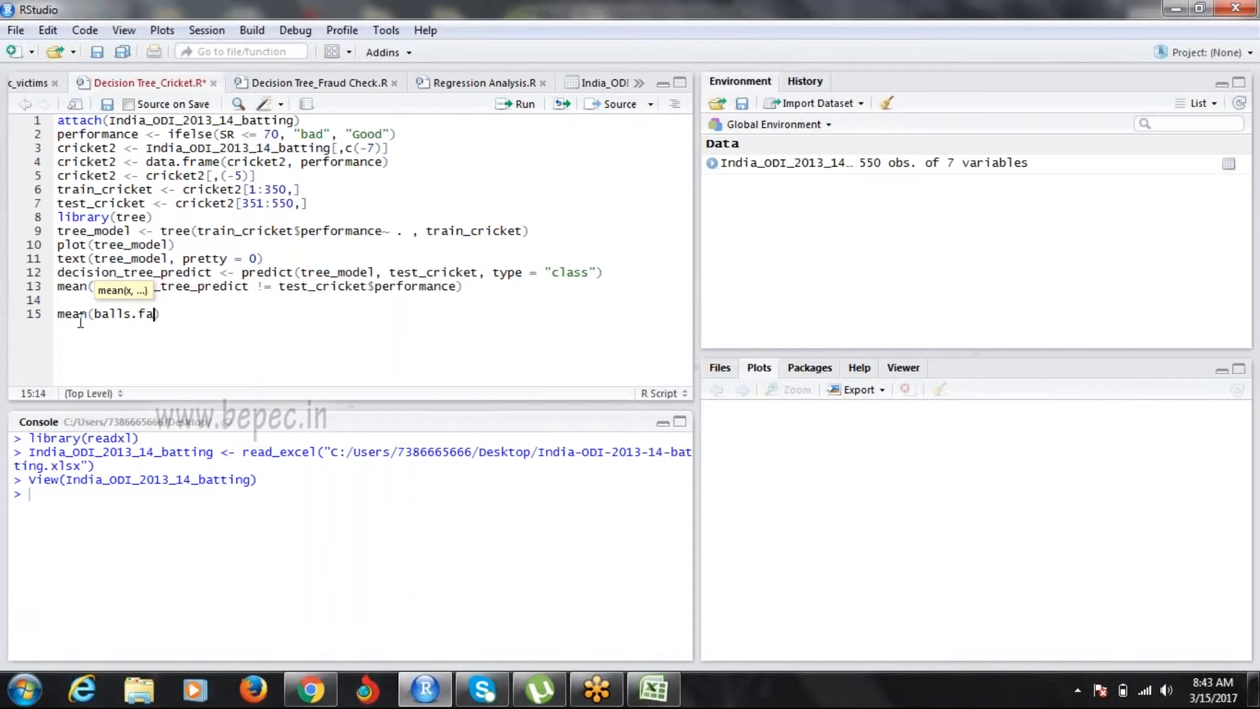
{"action": "type", "text": "ced"}
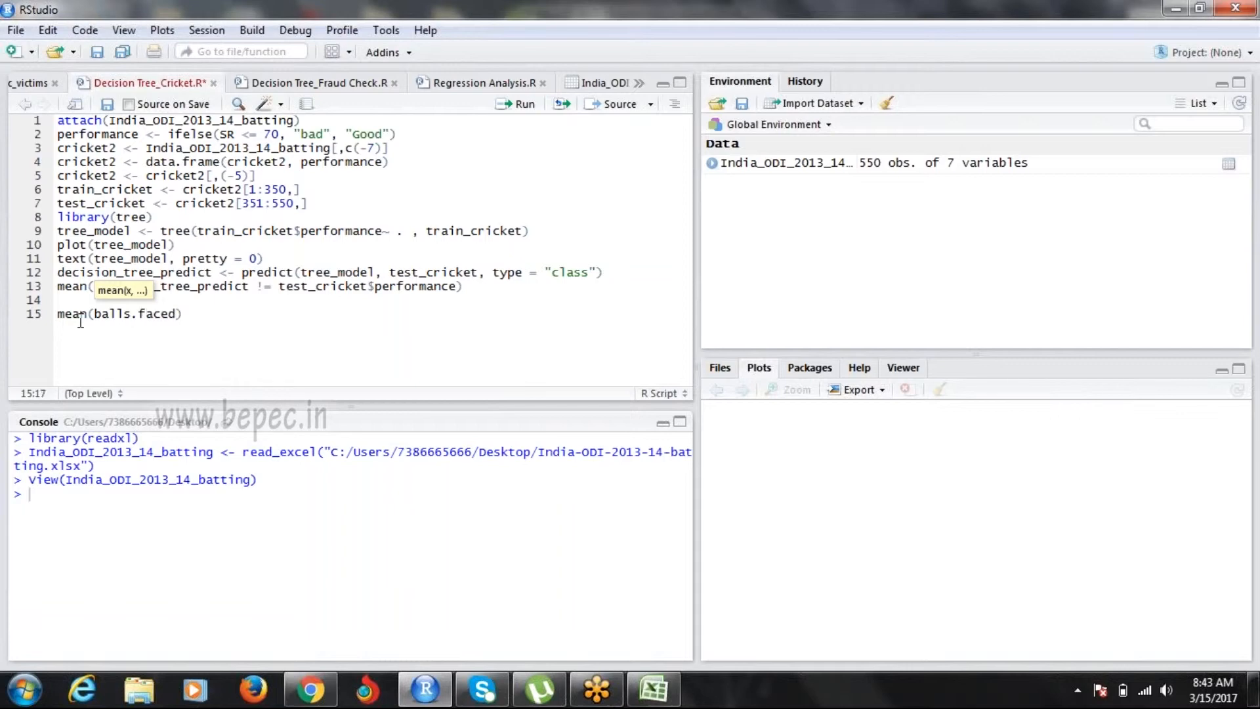
{"action": "key", "text": "BackSpace"}
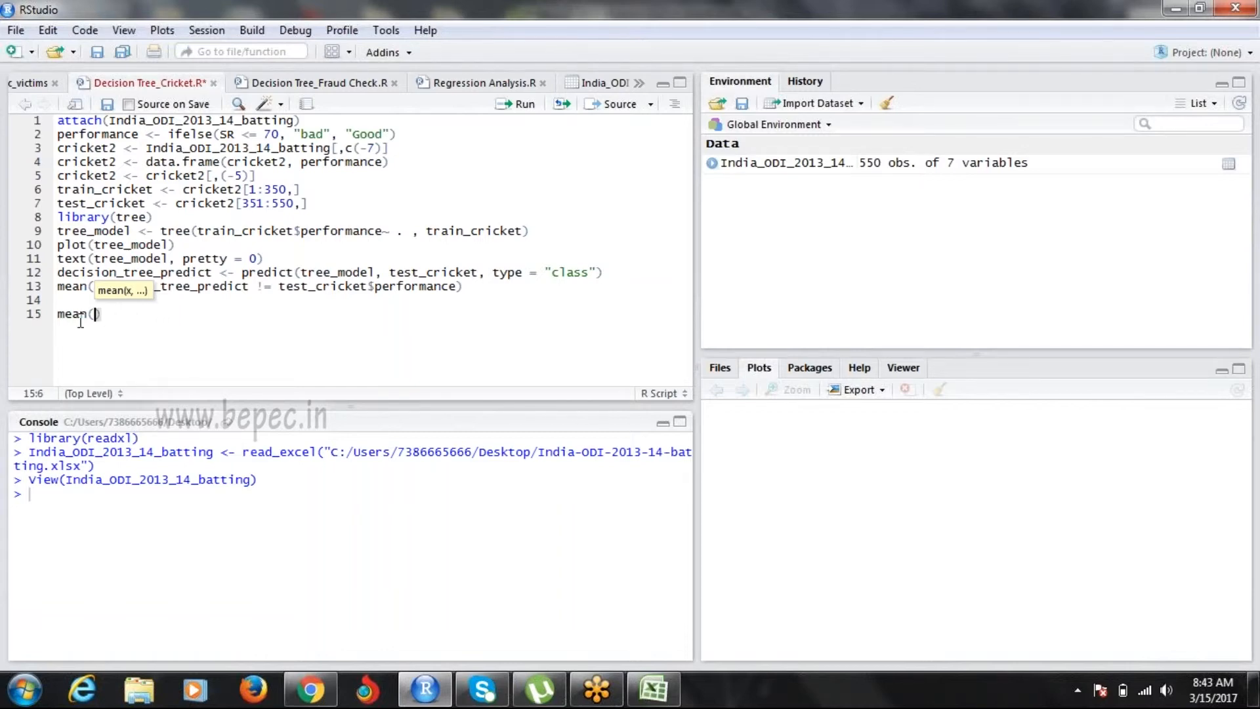
{"action": "type", "text": "i"}
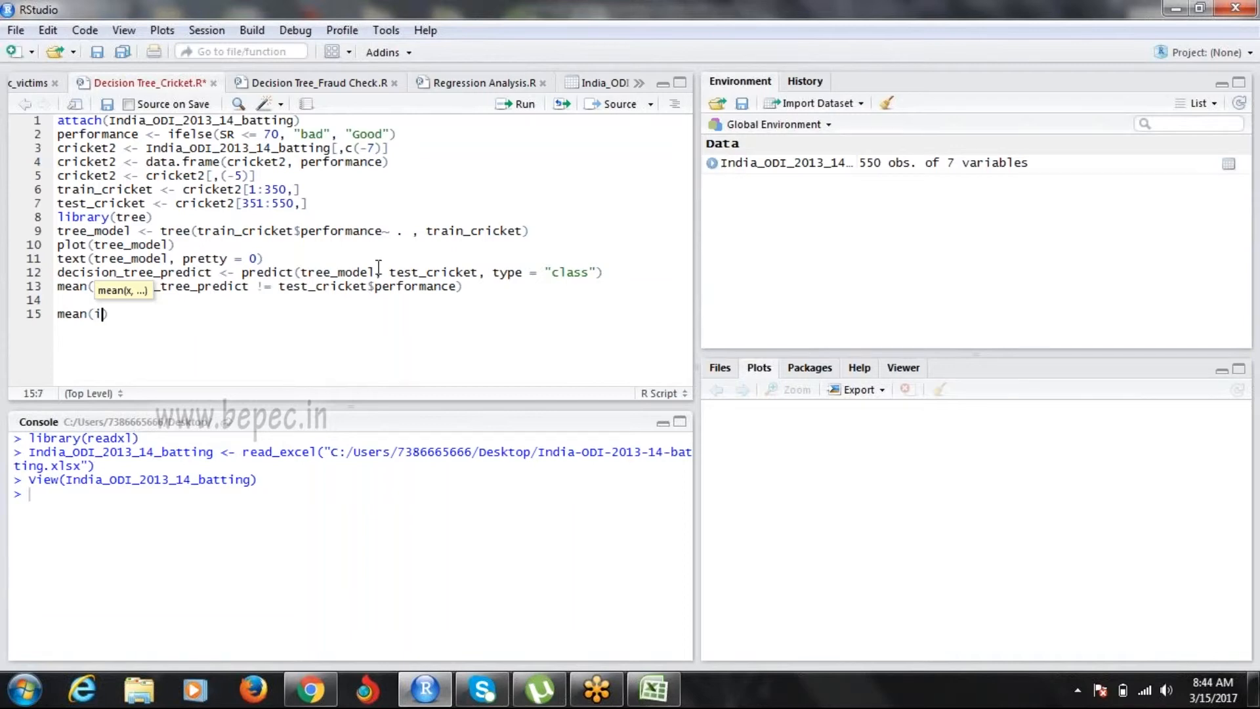
{"action": "type", "text": "nd"}
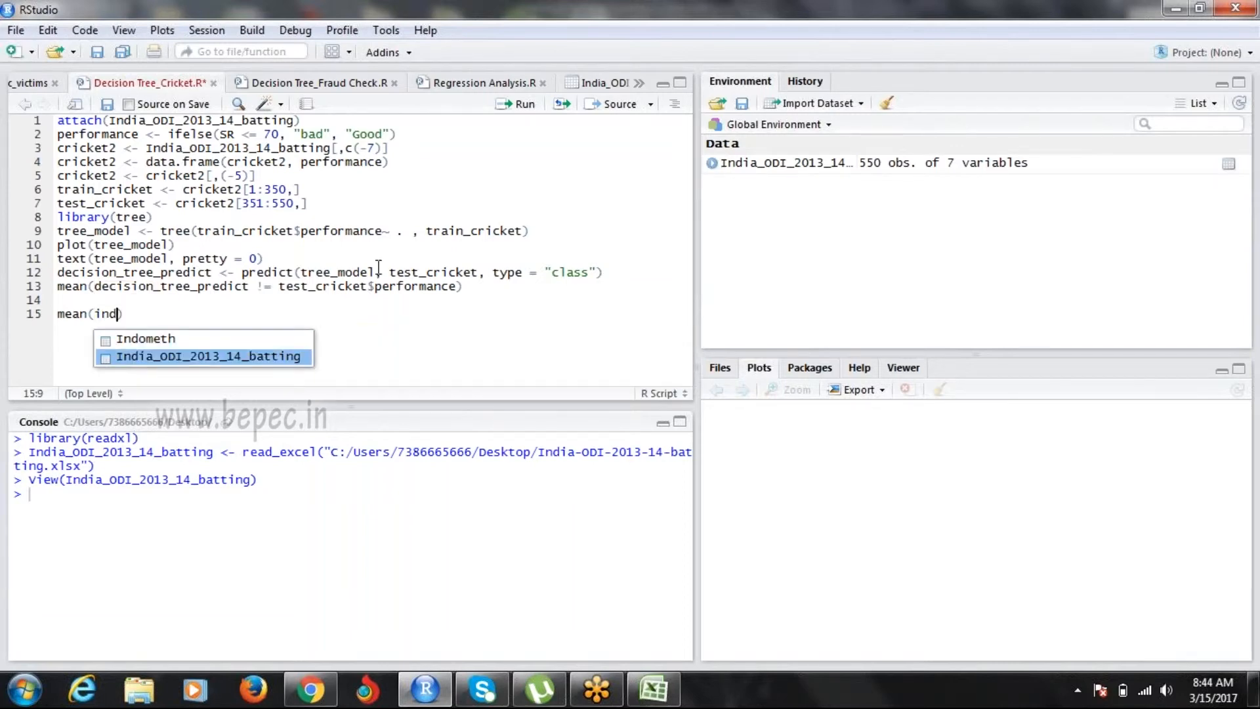
{"action": "type", "text": "India_ODI_2013_14_batting$"}
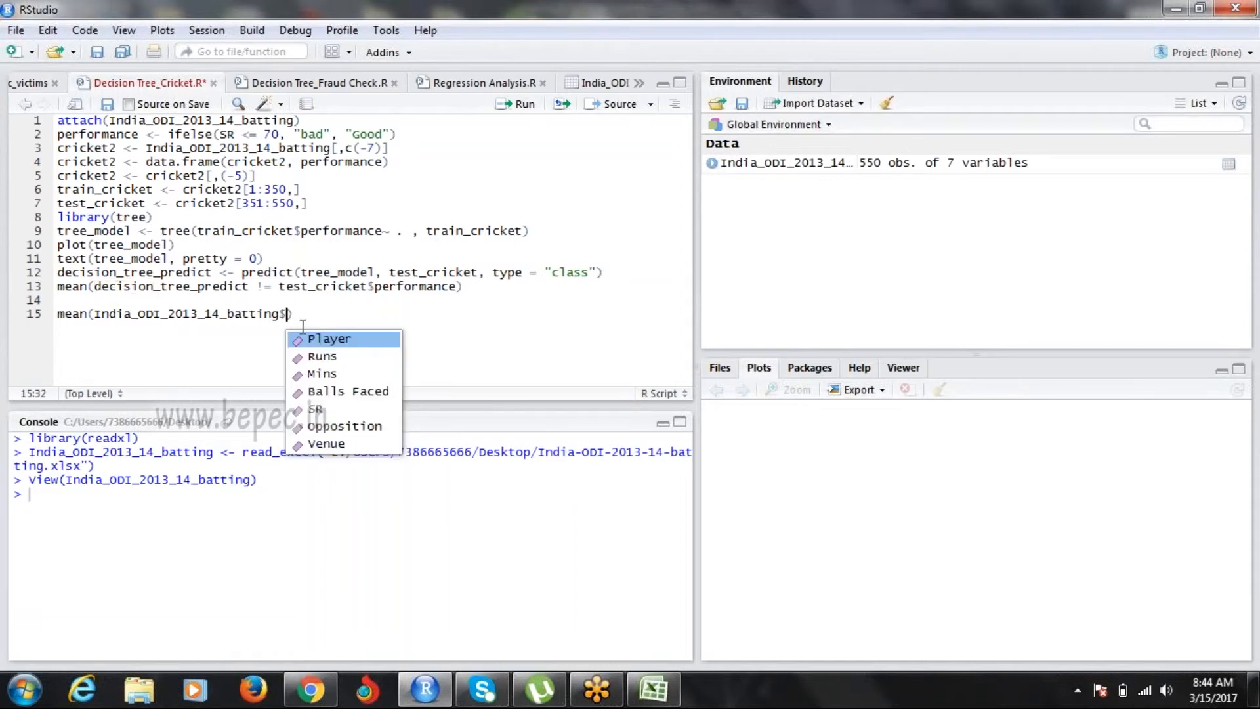
{"action": "mouse_move", "coordinate": [321, 356]}
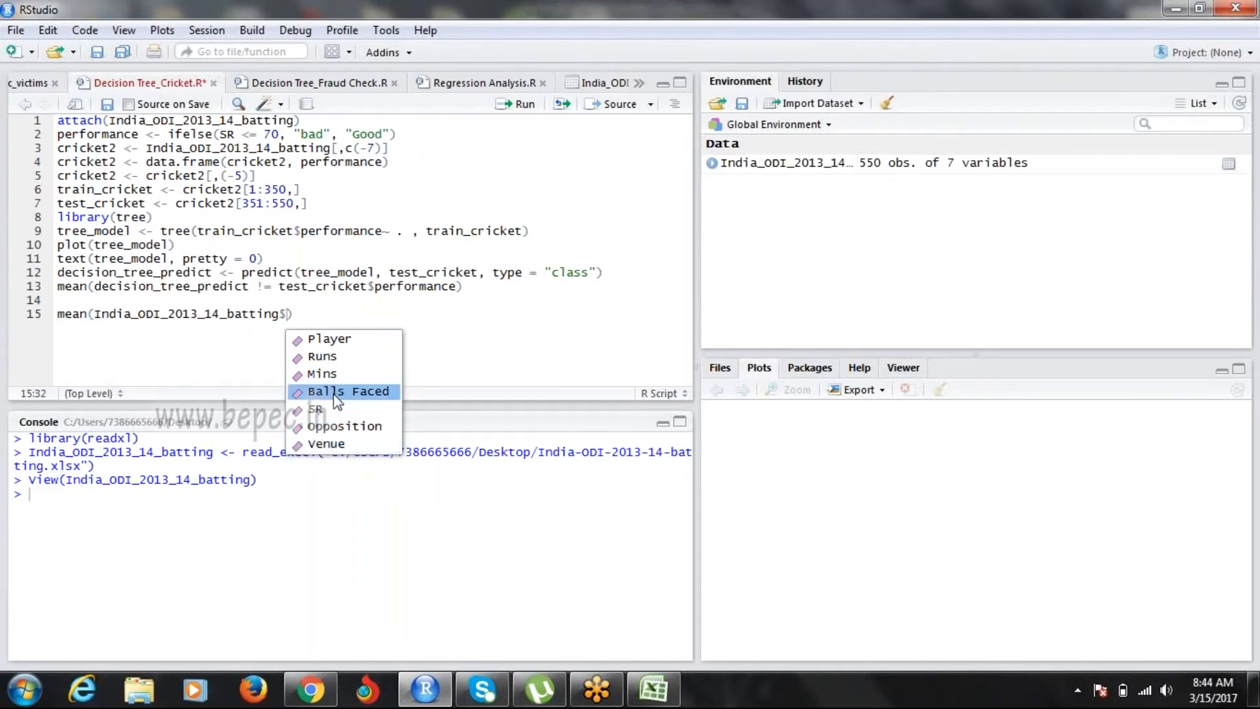
{"action": "left_click", "coordinate": [346, 391]}
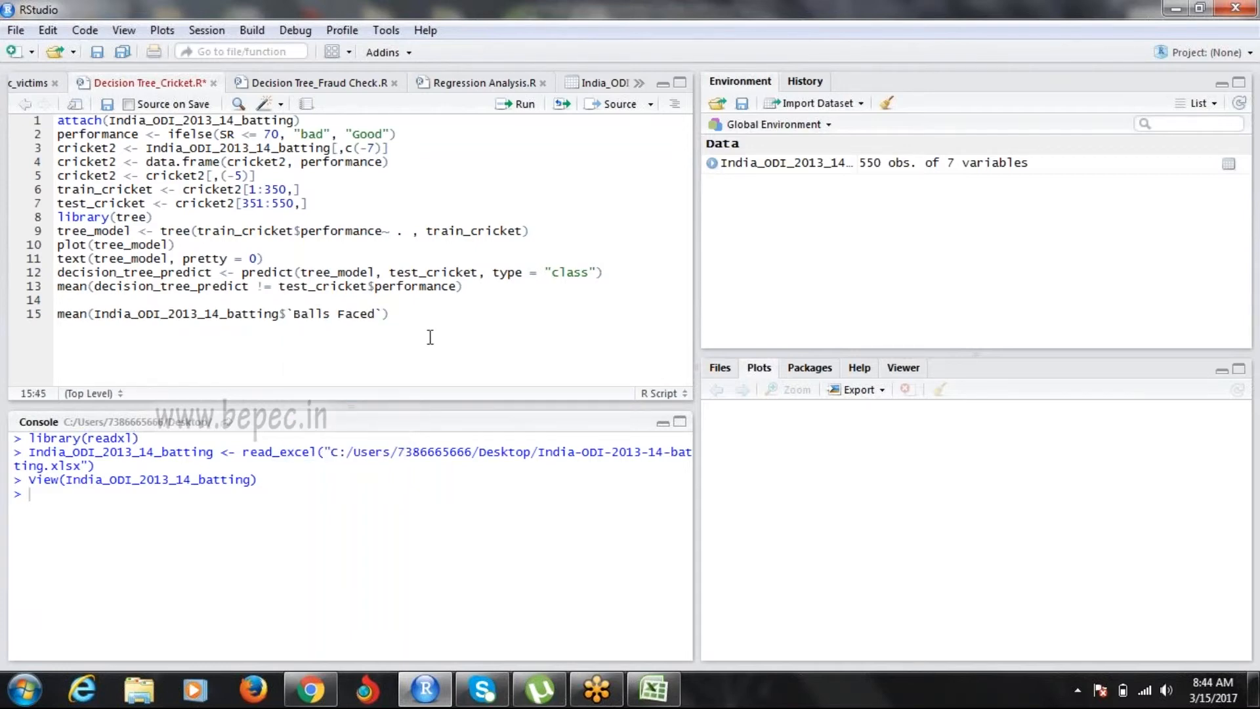